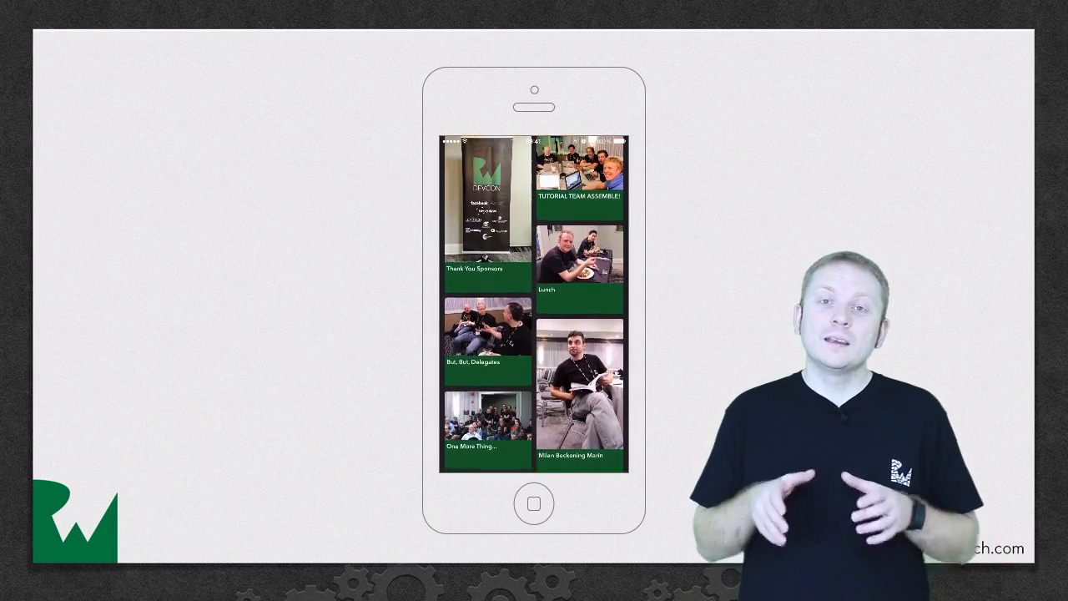
- Scroll down through the running Pinterest app's photo grid in the Simulator
scroll(down, 3)
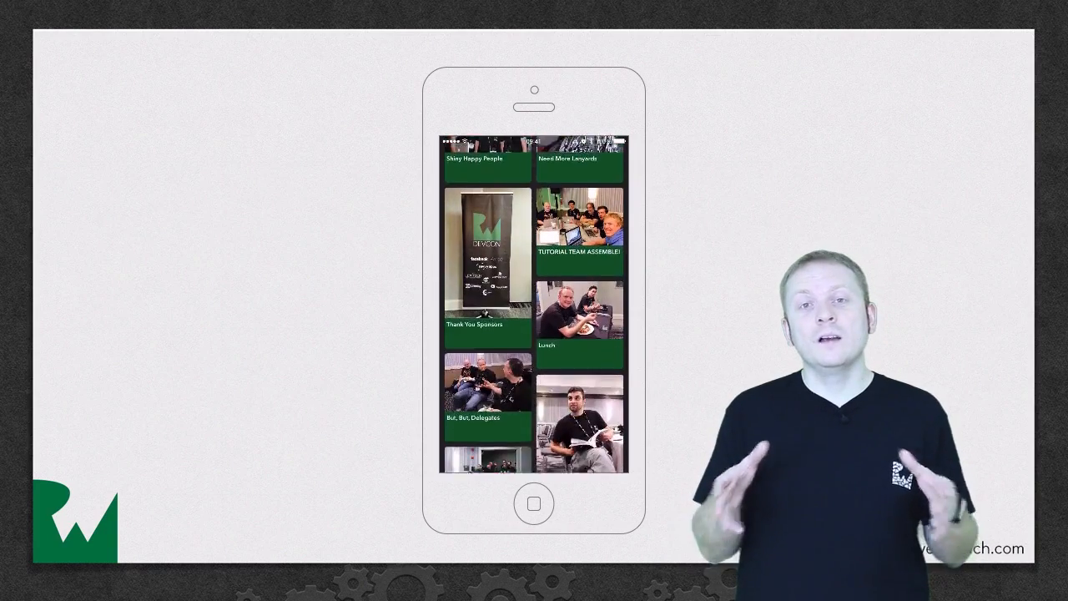
scroll(down, 3)
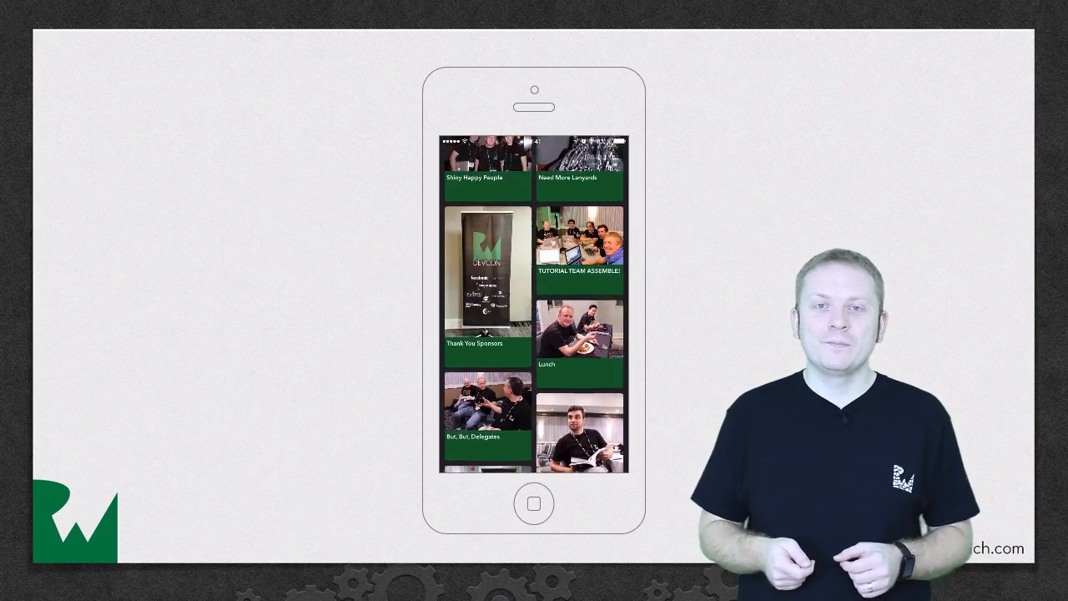
scroll(down, 3)
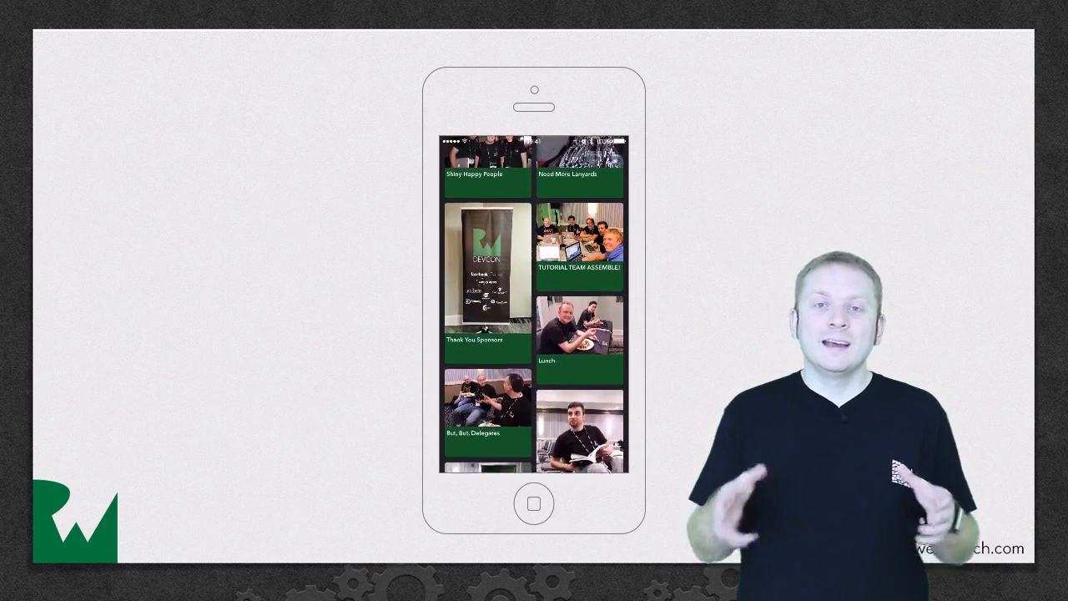
scroll(down, 3)
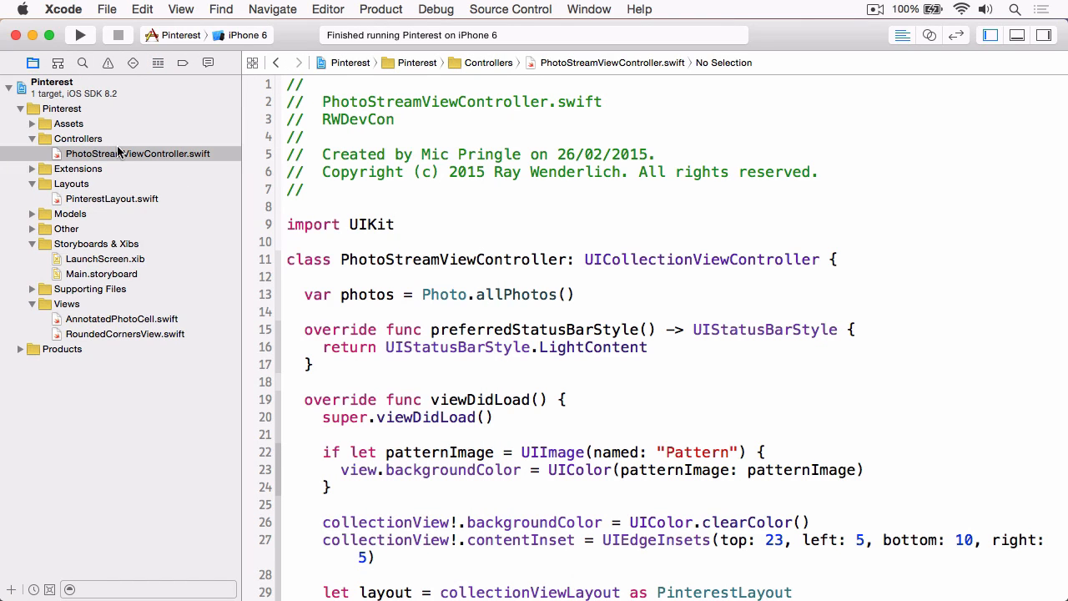
- Add 'import AVFoundation' under import UIKit and delete the arc4random height lines in heightForPhotoAtIndexPath
click(139, 154)
text(import AVFo)
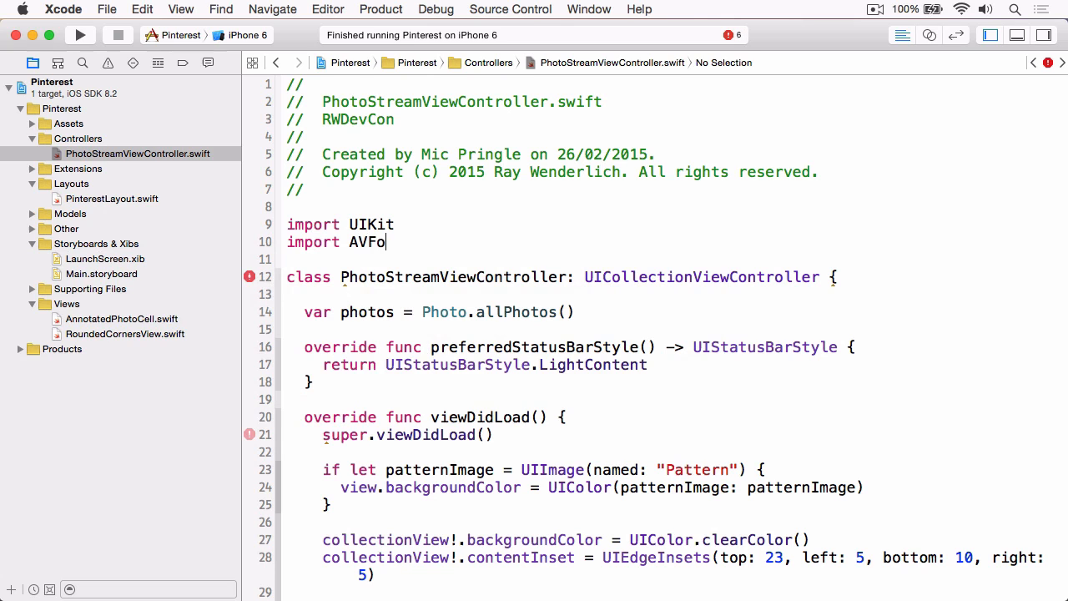
text(undation)
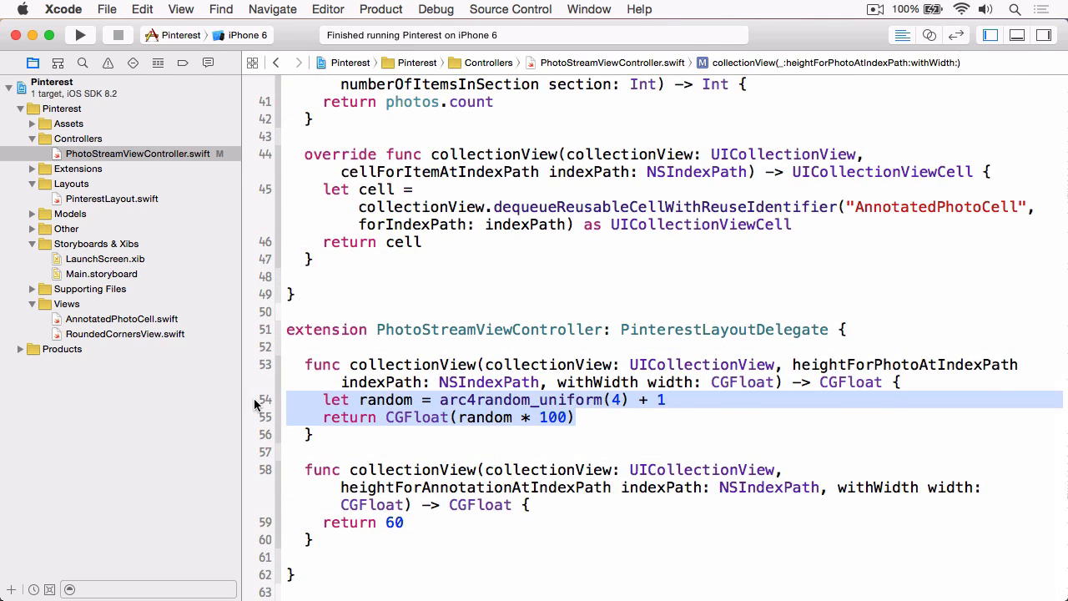
key(delete)
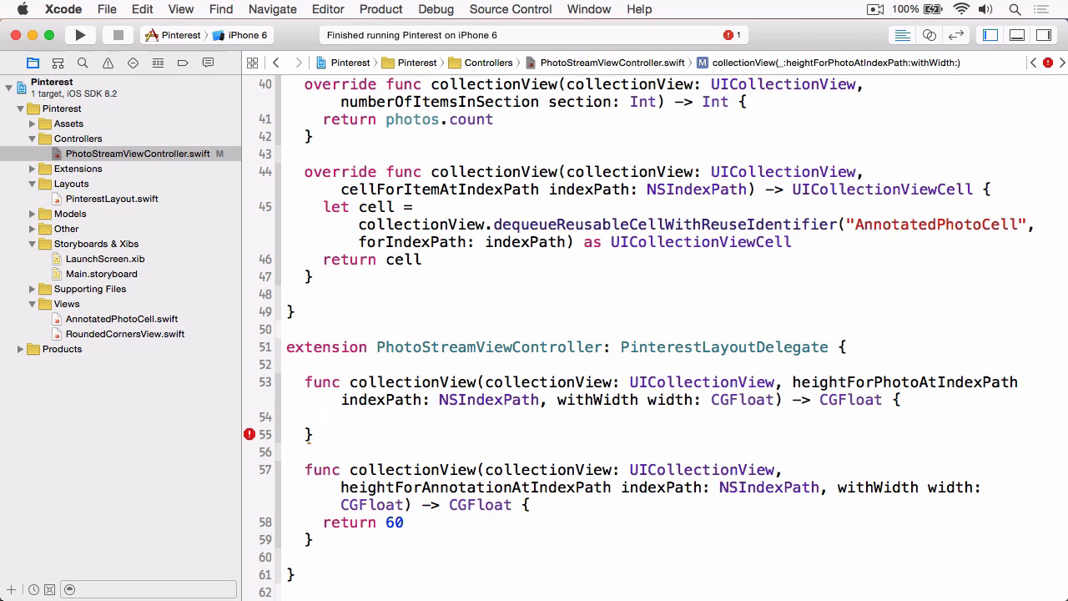
- Inside heightForPhotoAtIndexPath write 'let photo = photos[indexPath.item]'
click(323, 415)
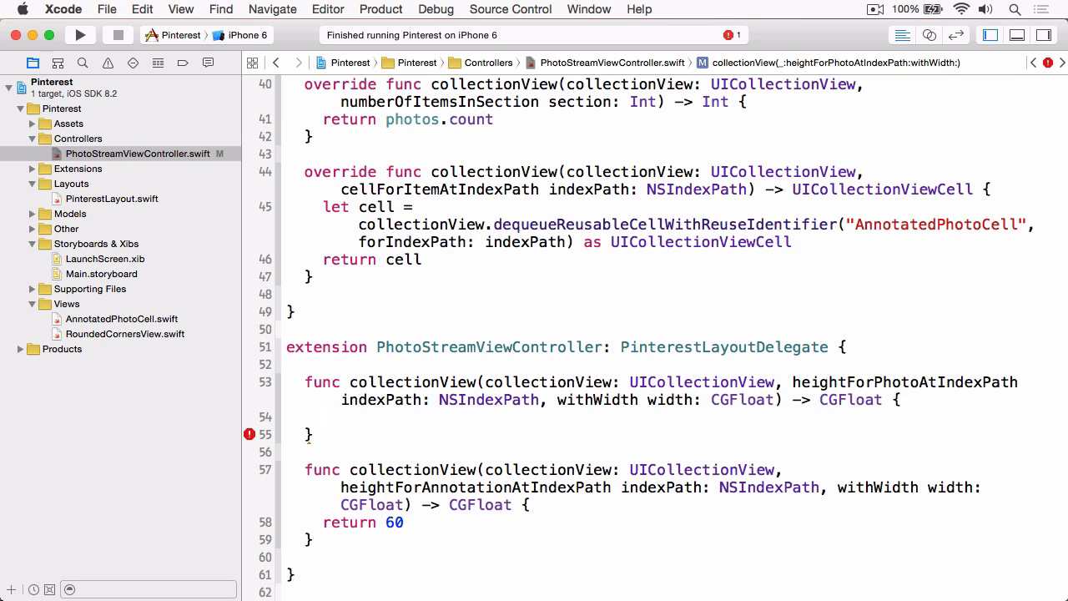
click(322, 417)
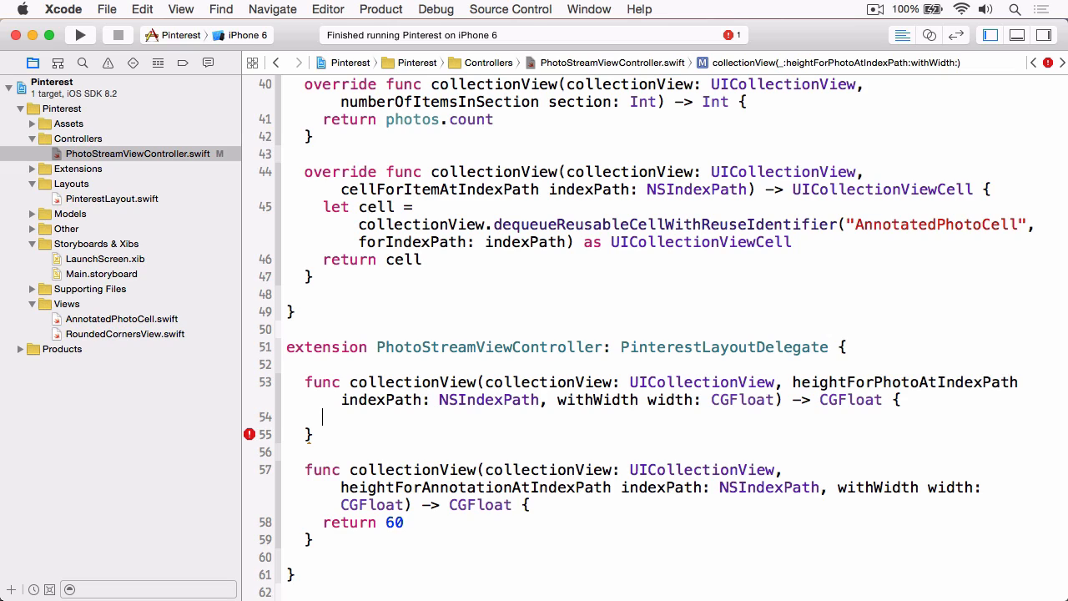
text(let)
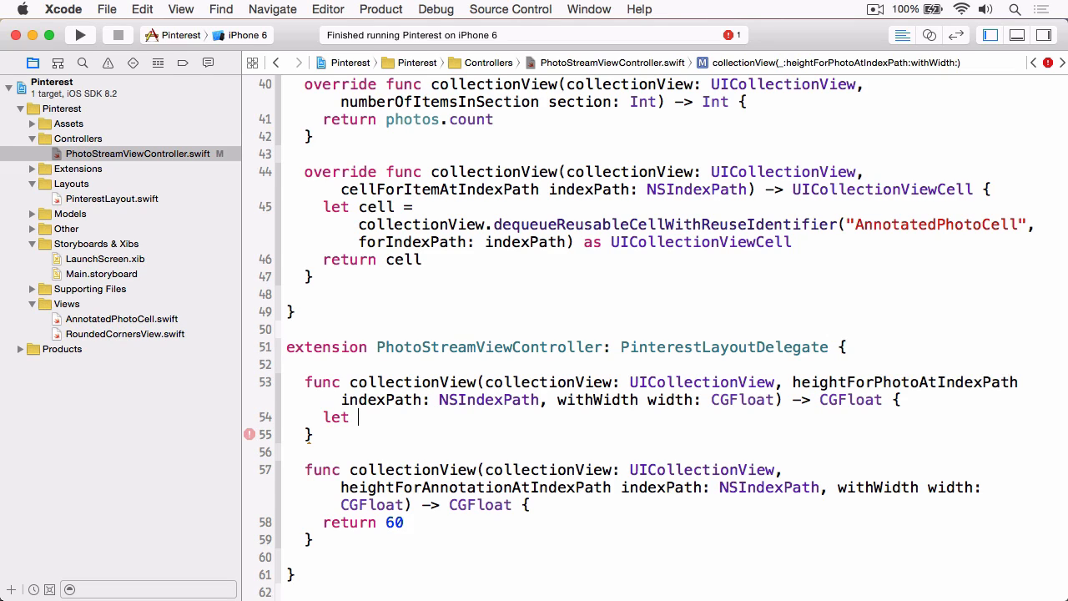
text(photo = p)
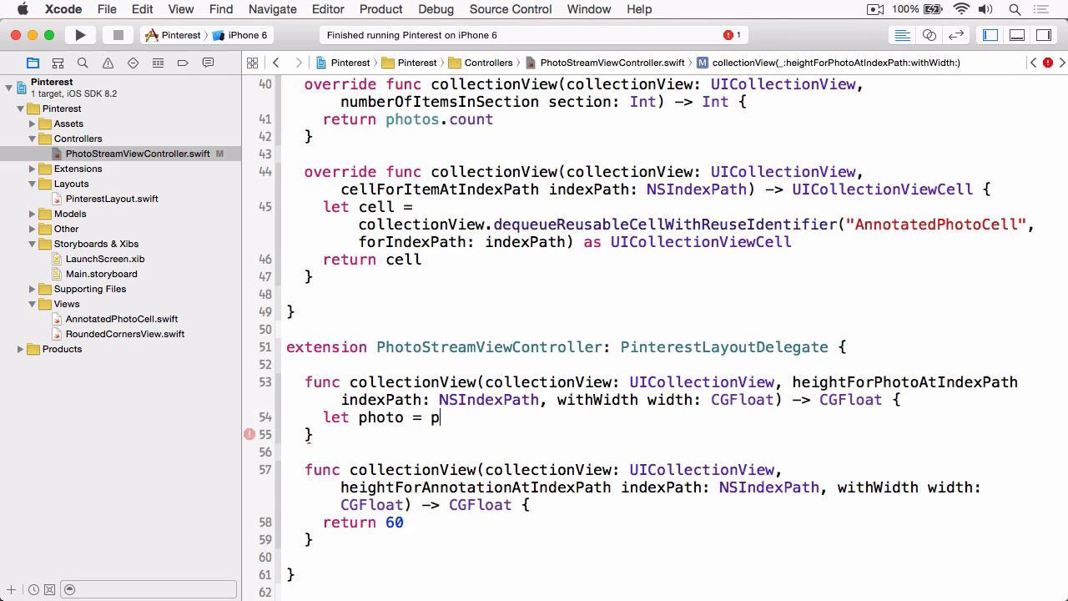
text(hotos)
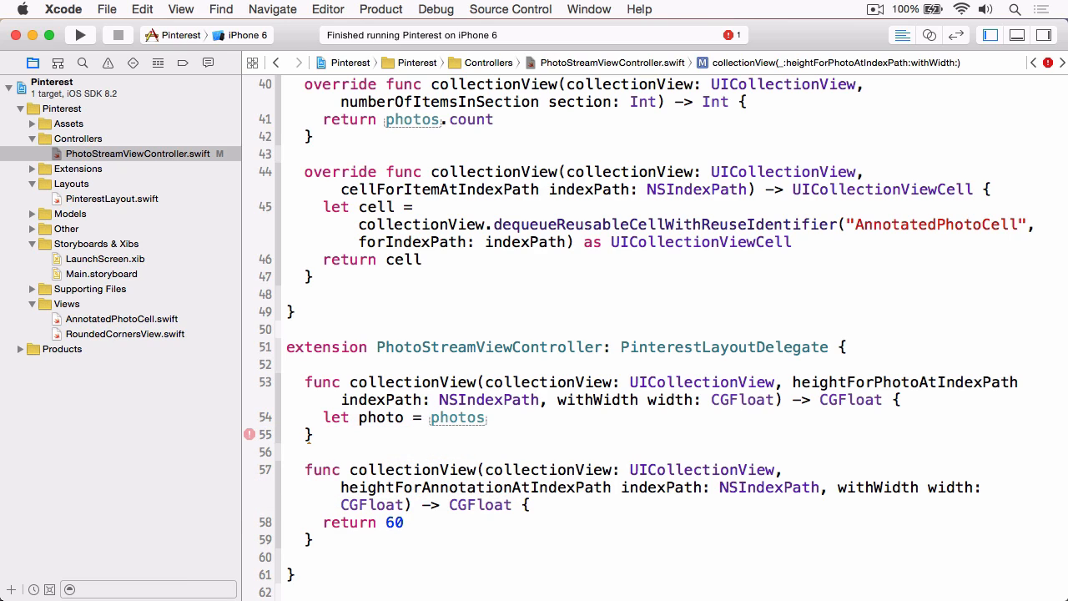
text([indexPath])
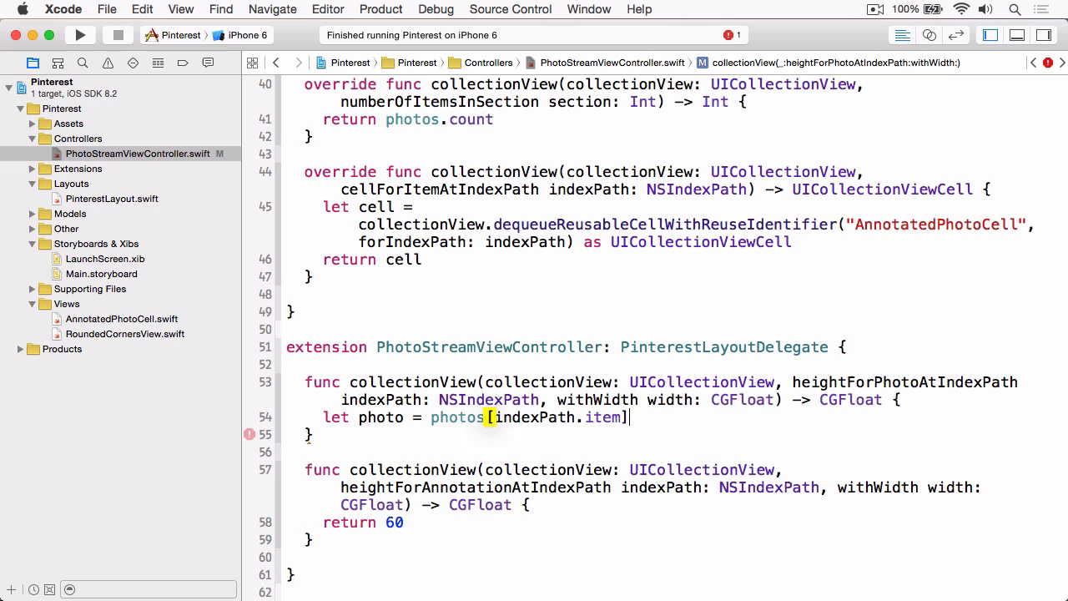
- Add 'let boundingRect = CGRect(x: 0, y: 0, width: width, height: CGFloat(MAXFLOAT))' and begin the 'let rect' line
key(Return)
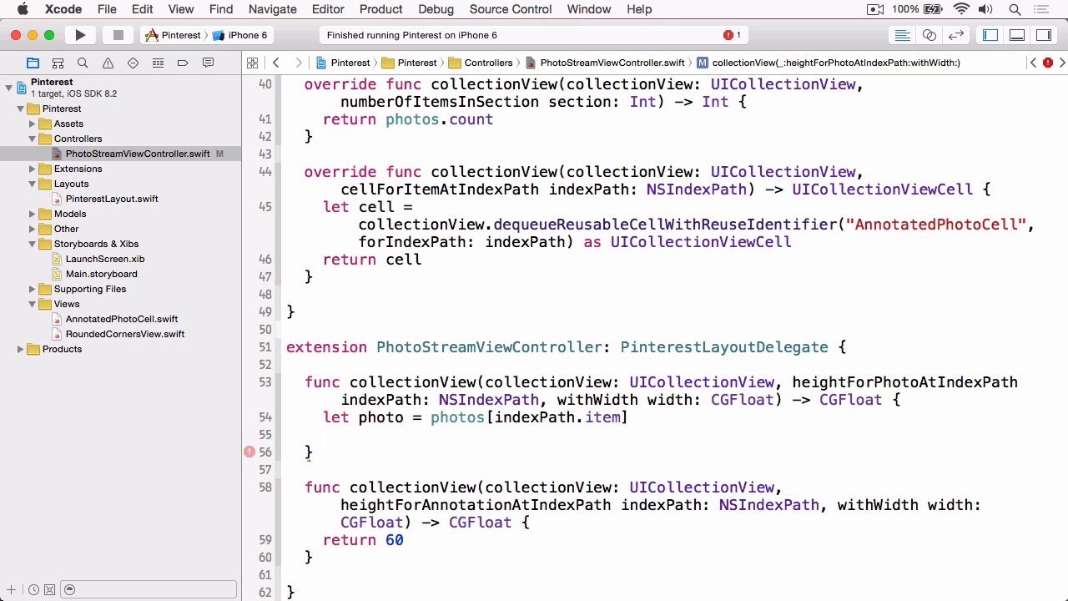
text(let)
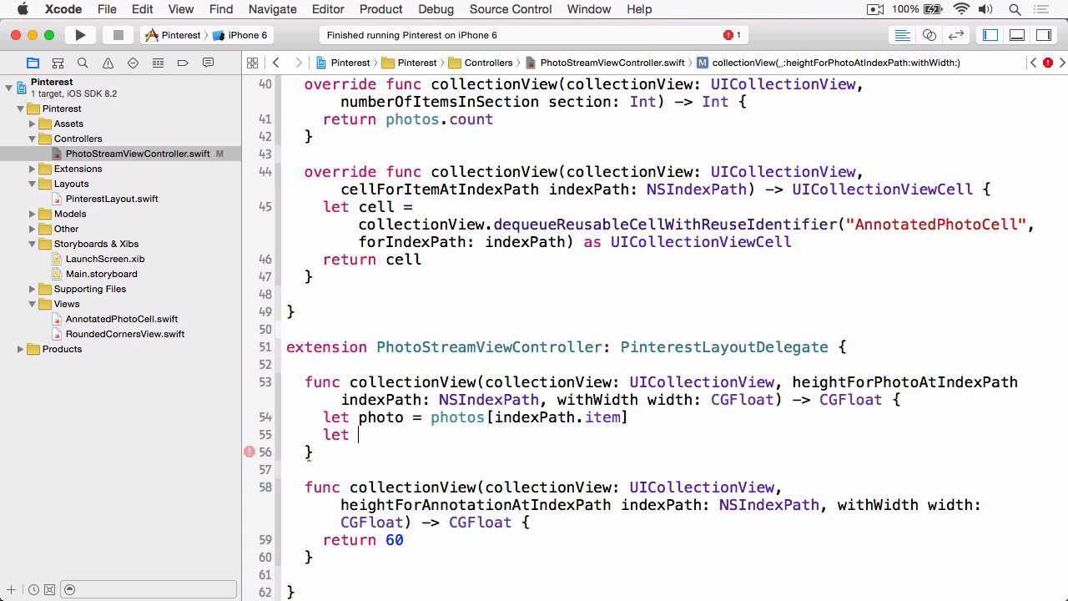
text(boundRex)
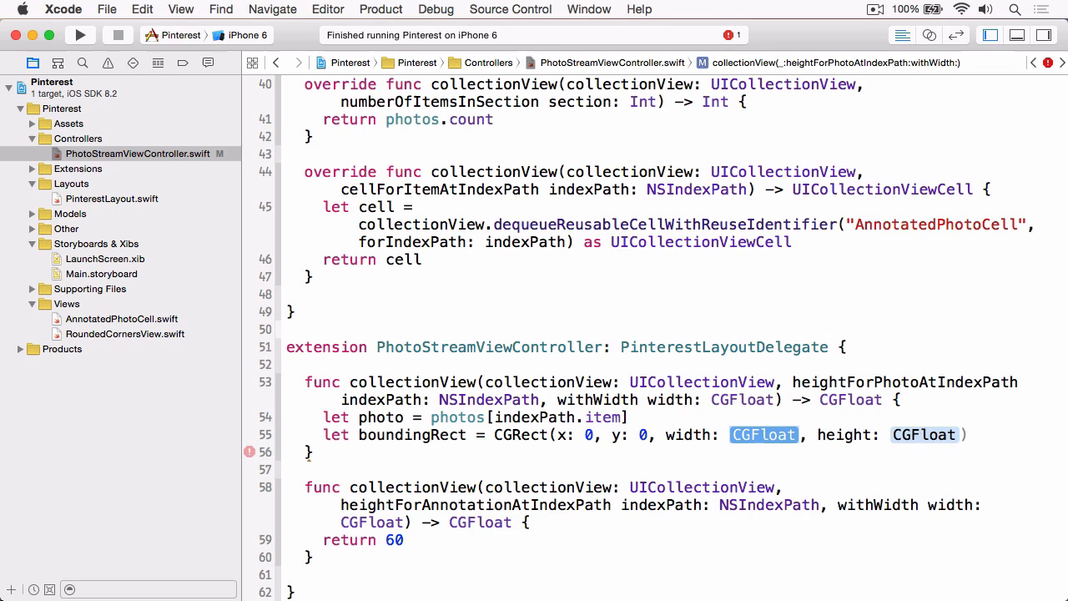
text(width)
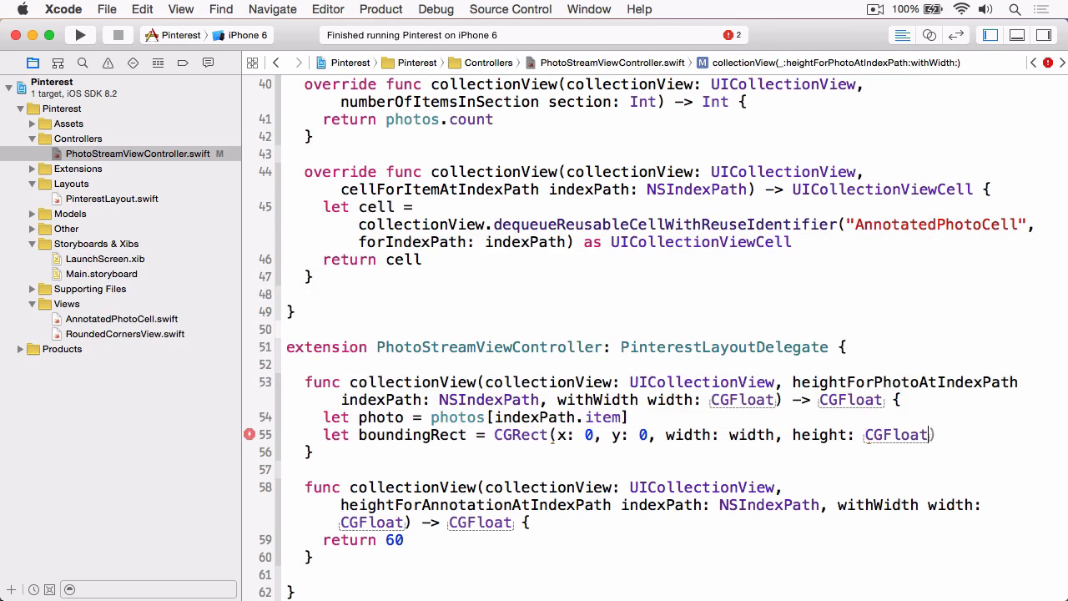
text(M16KCLSHIFT)
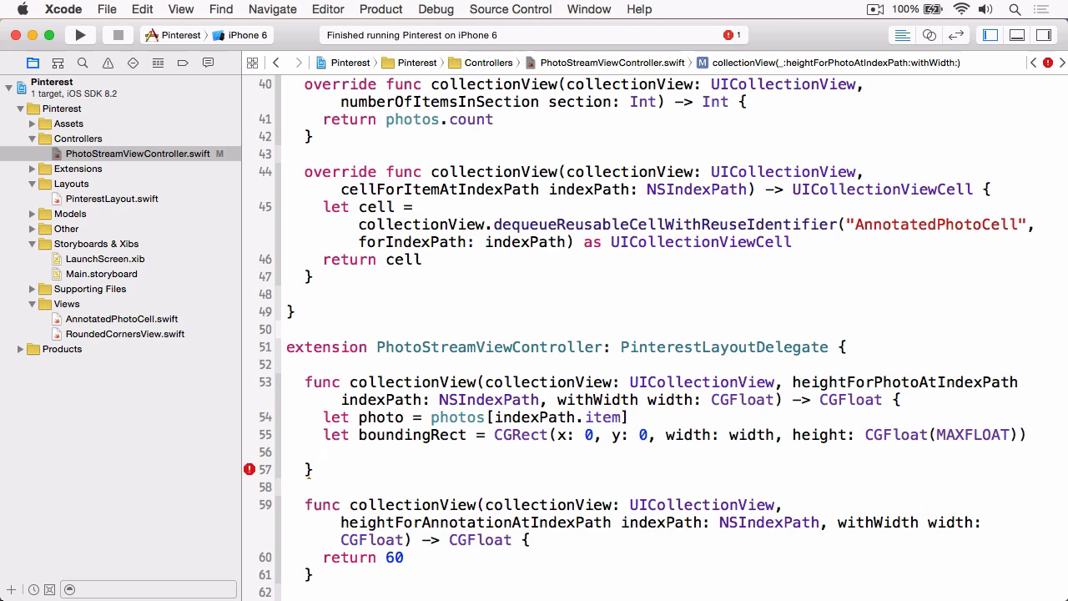
text(let rect = AVMakeRectWithAspectRatioInsideRect(aspectRatio: CGSize, boundingRect: CGRect)
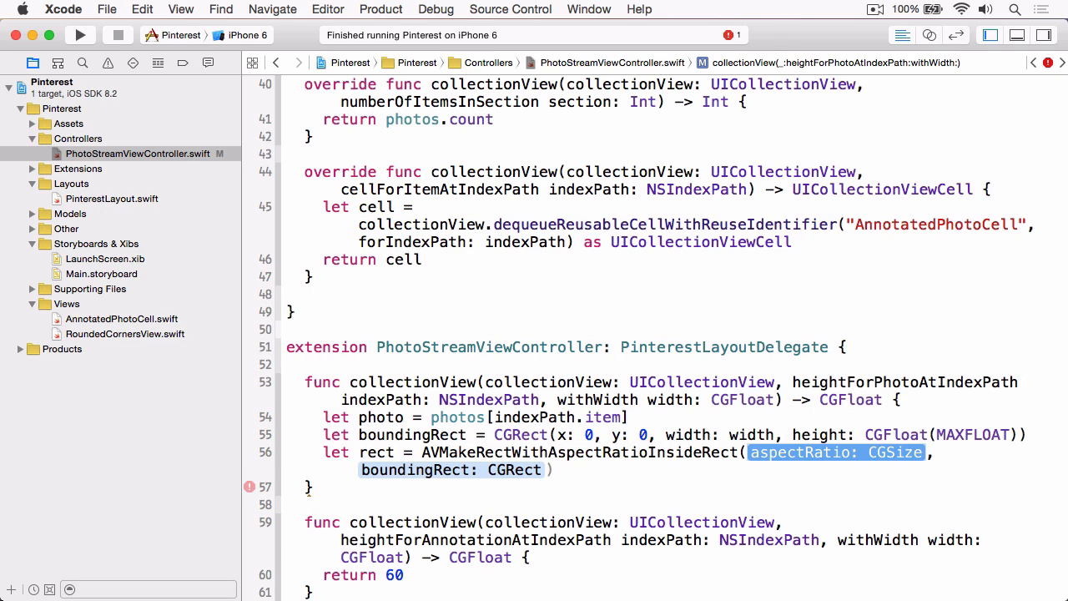
- Complete the aspect-fit rect from the photo's image, return rect.height, and run the app
text(p)
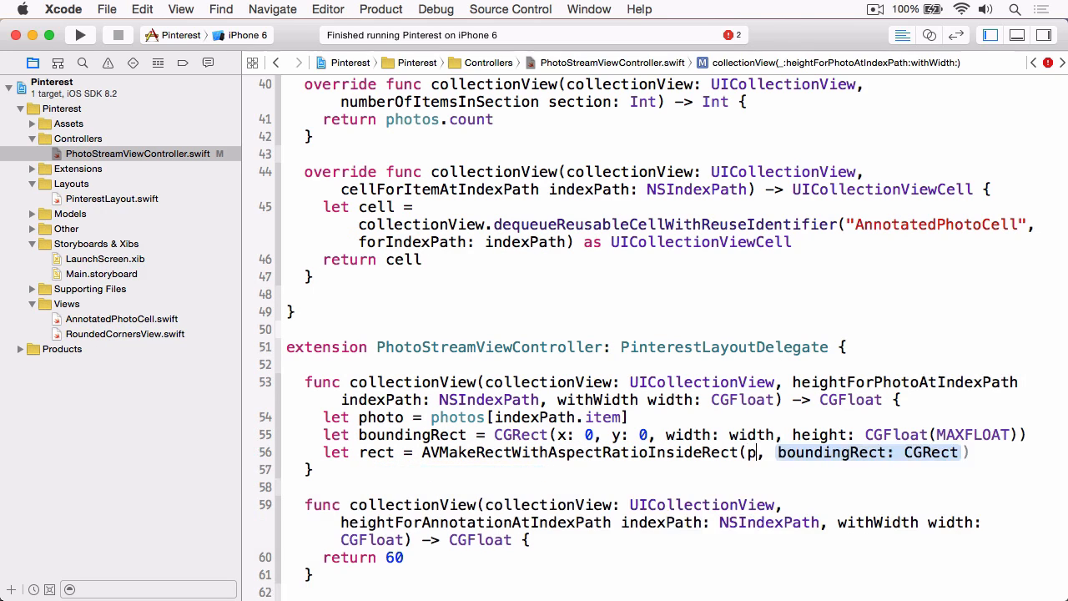
text(hoto.caption)
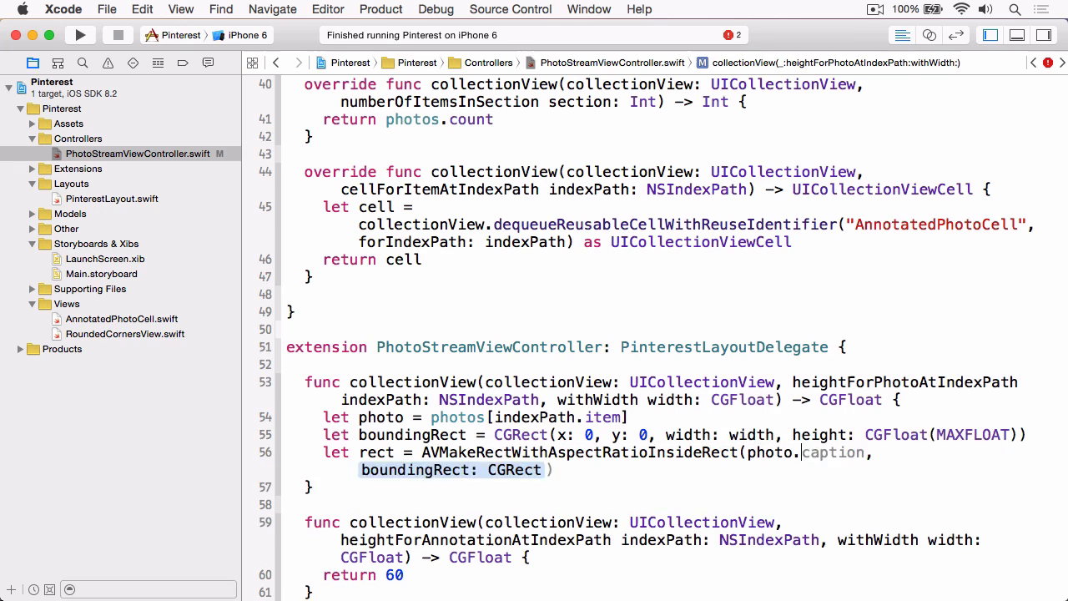
text(image.size, boundingRect))
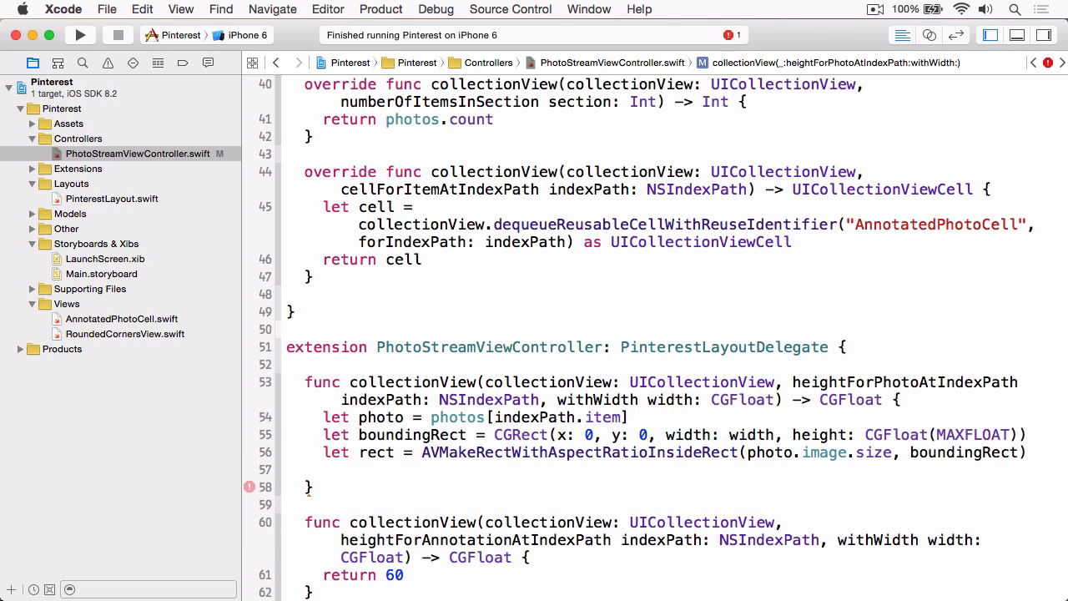
text(return rect.h)
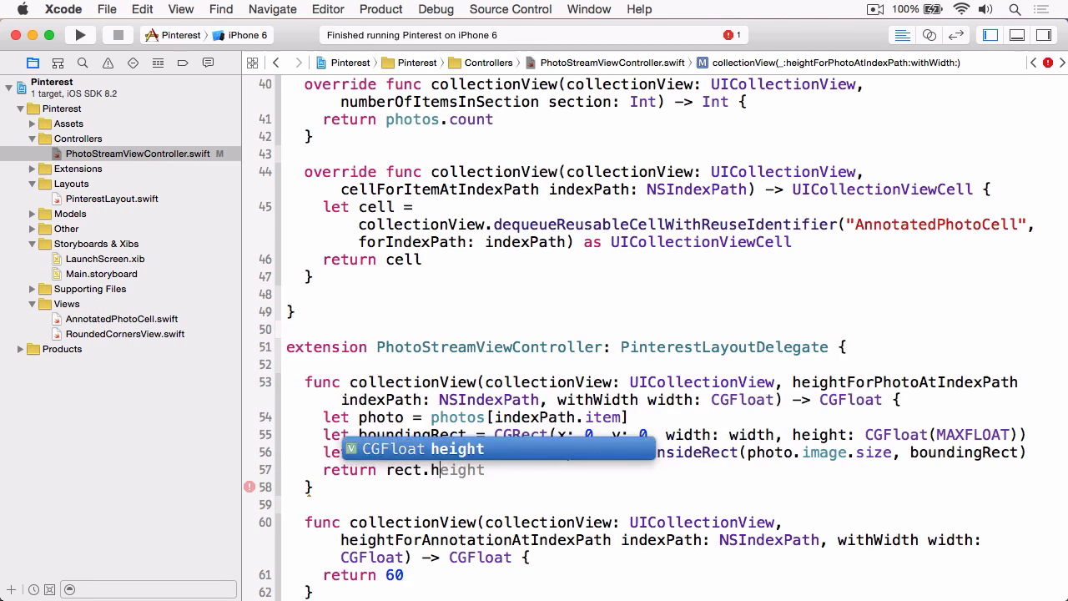
click(80, 35)
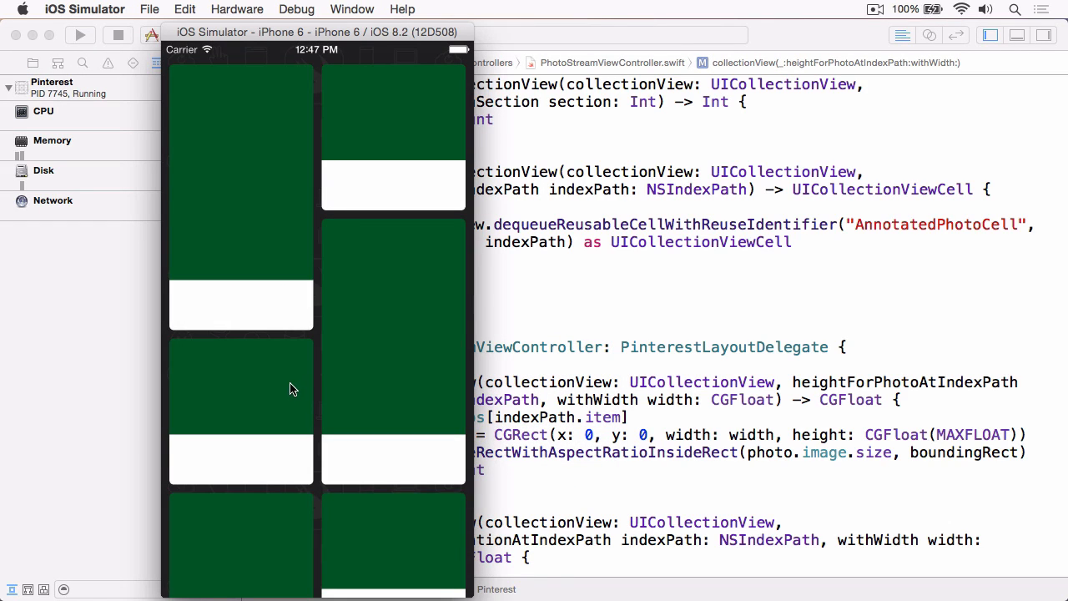
mouse_move(266, 366)
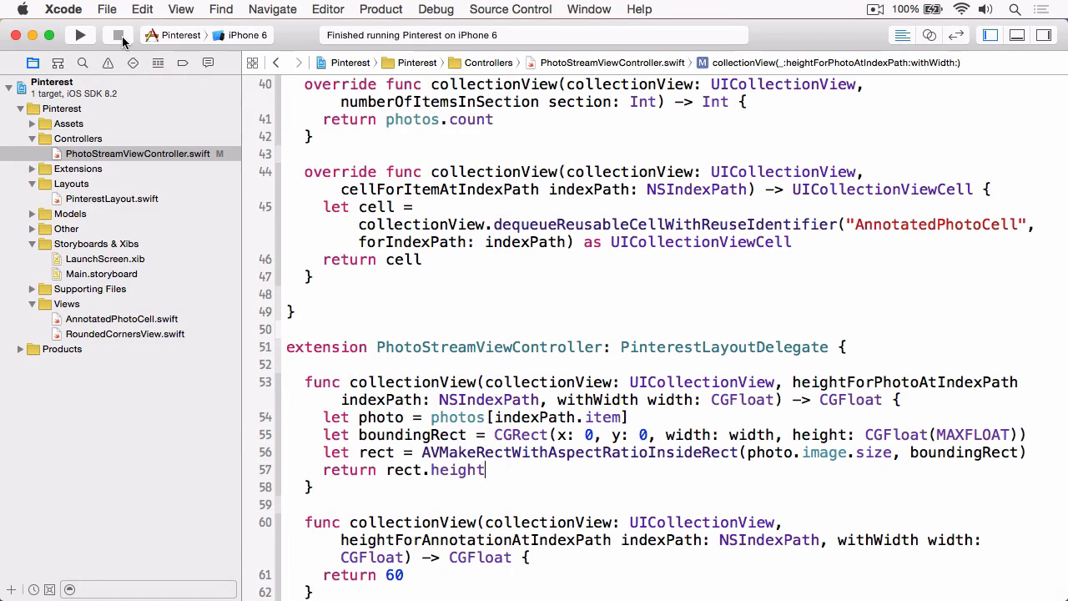
mouse_move(120, 35)
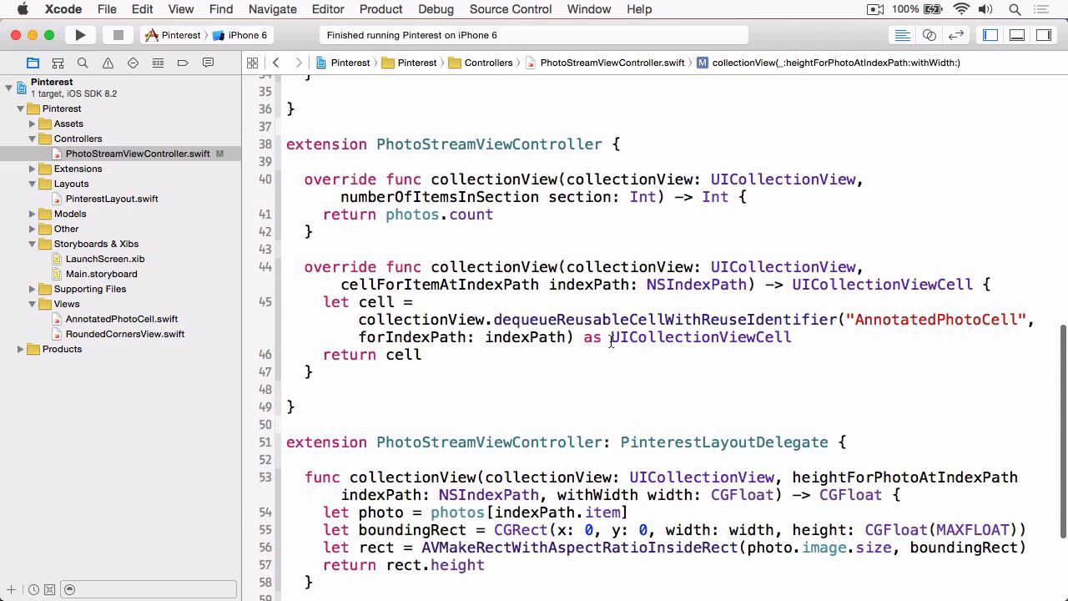
- Cast the dequeued cell to AnnotatedPhotoCell and set 'cell.photo = photos[indexPath.item]' before returning
double_click(699, 338)
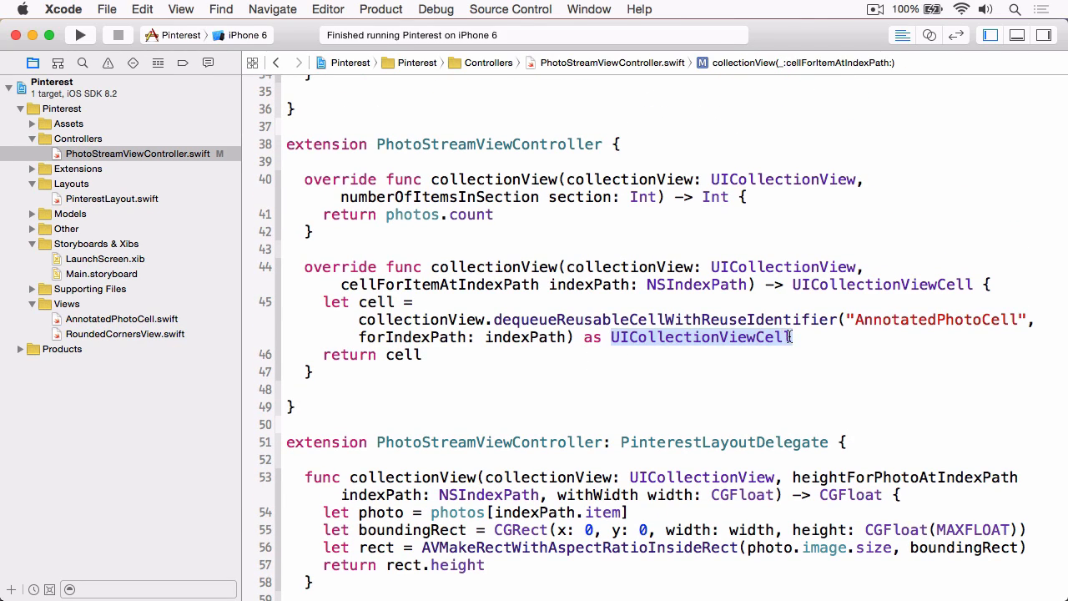
click(699, 337)
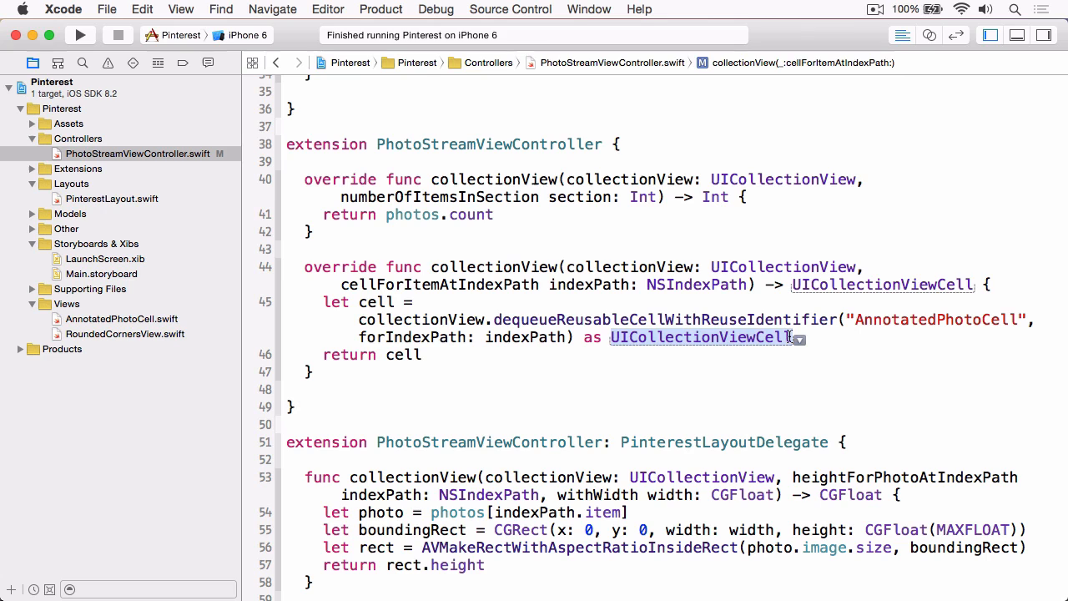
text(AnnotatedPho)
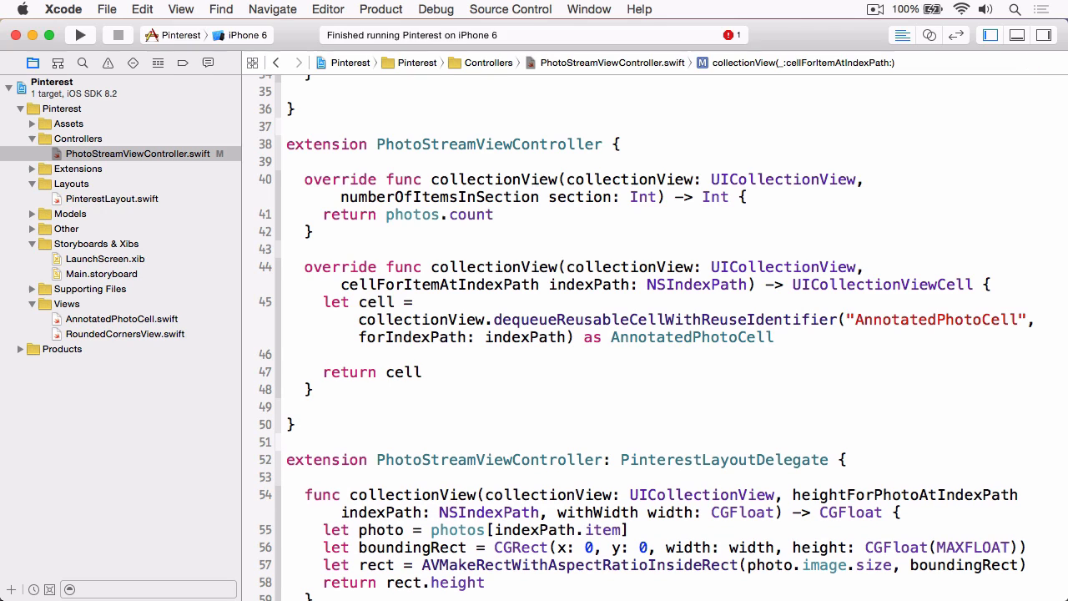
text(cell.photo)
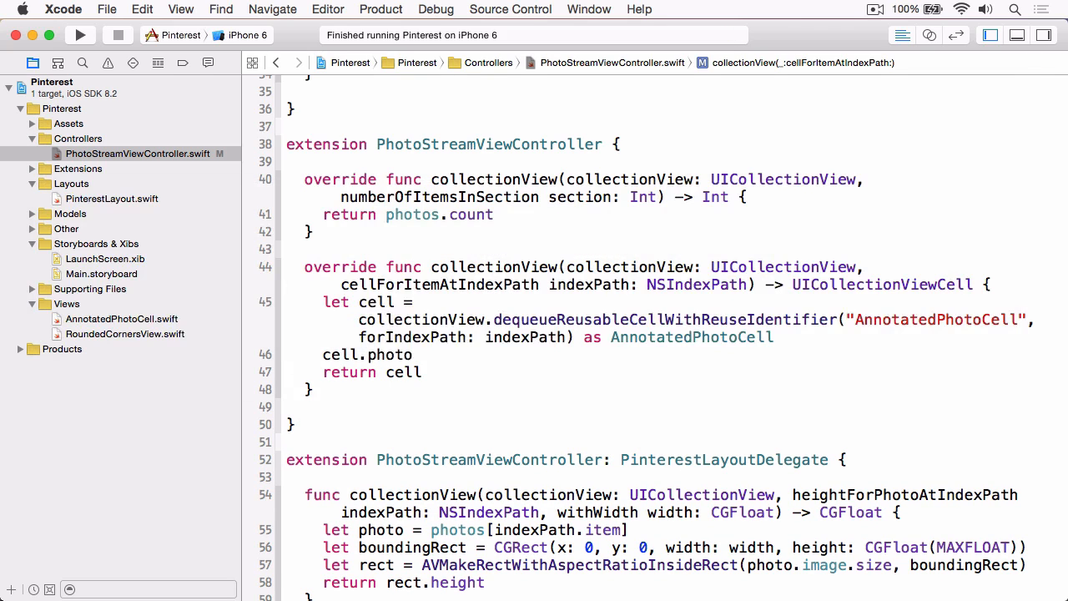
text(photos[indexPath.item)
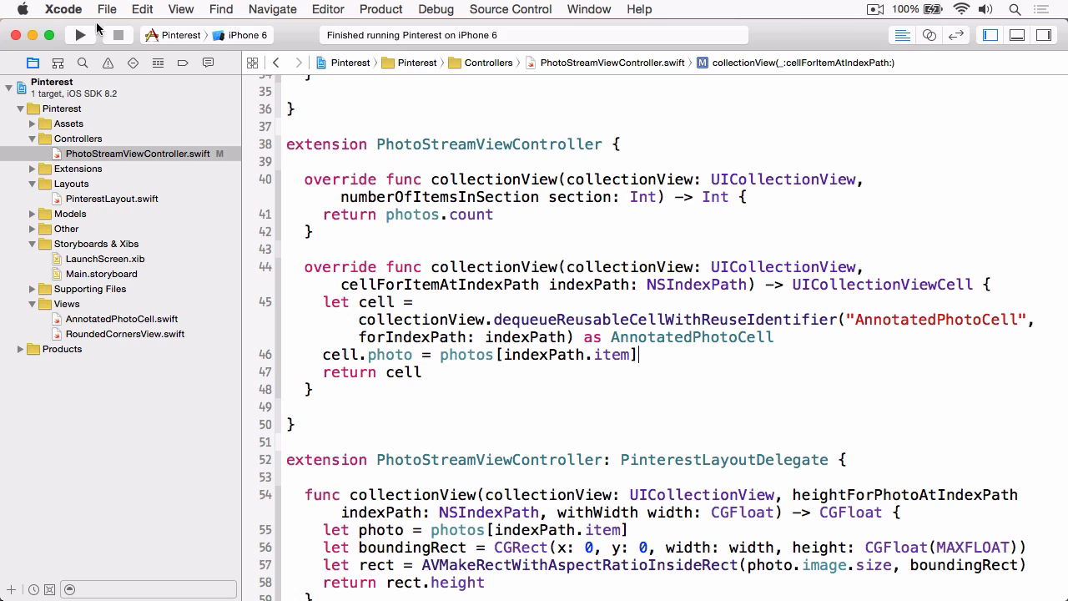
- Run the app and scroll through the real photos now filling the aspect-sized cells
click(81, 33)
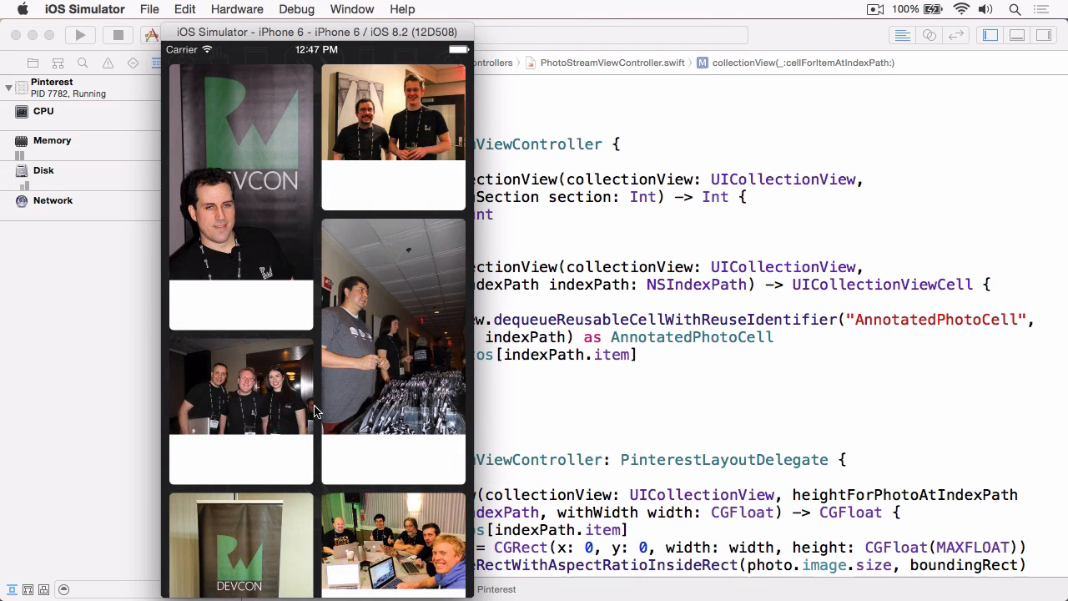
scroll(down, 3)
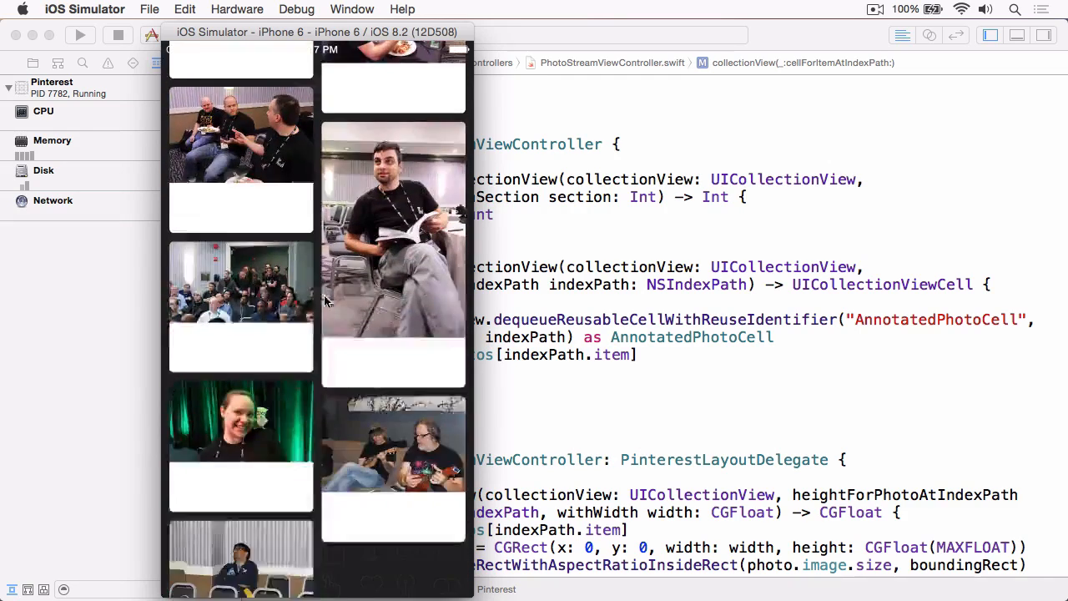
scroll(down, 3)
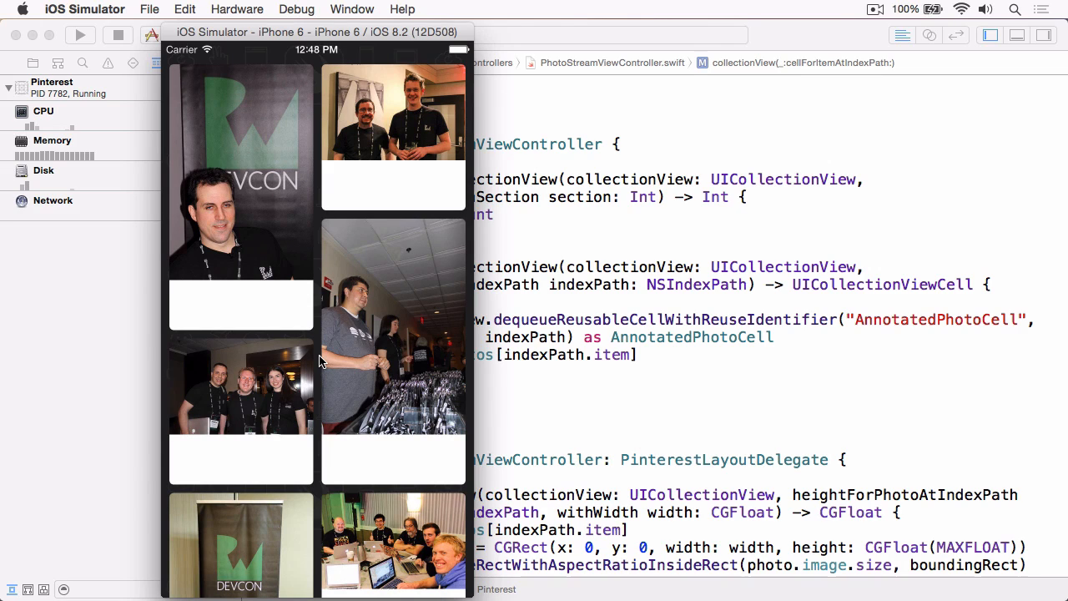
mouse_move(247, 293)
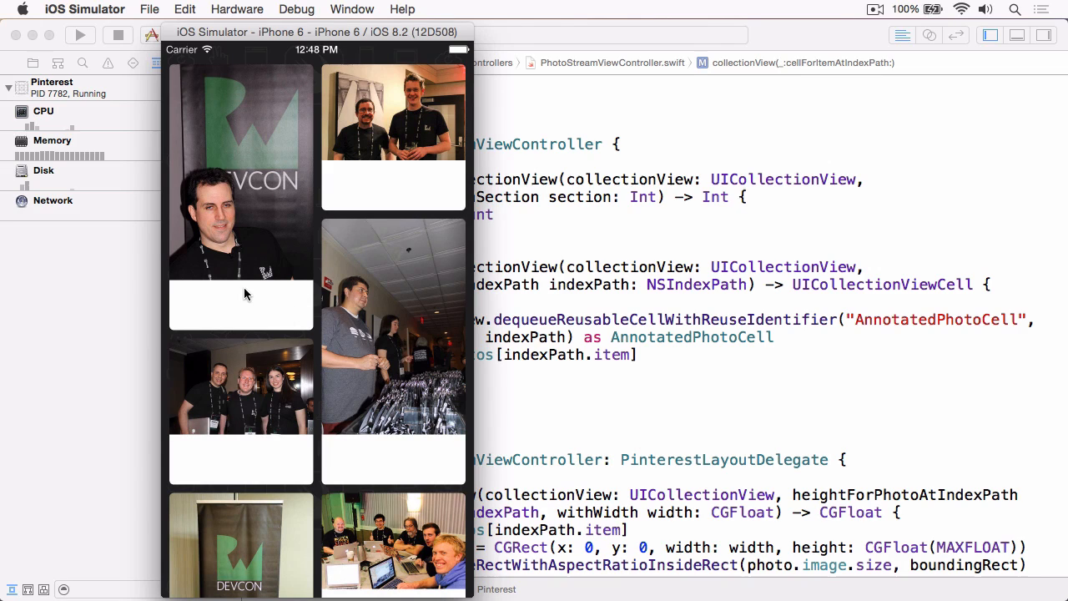
- Stop the app, open Main.storyboard and expand Photo Stream View Controller down to the AnnotatedPhotoCell's subviews
click(117, 35)
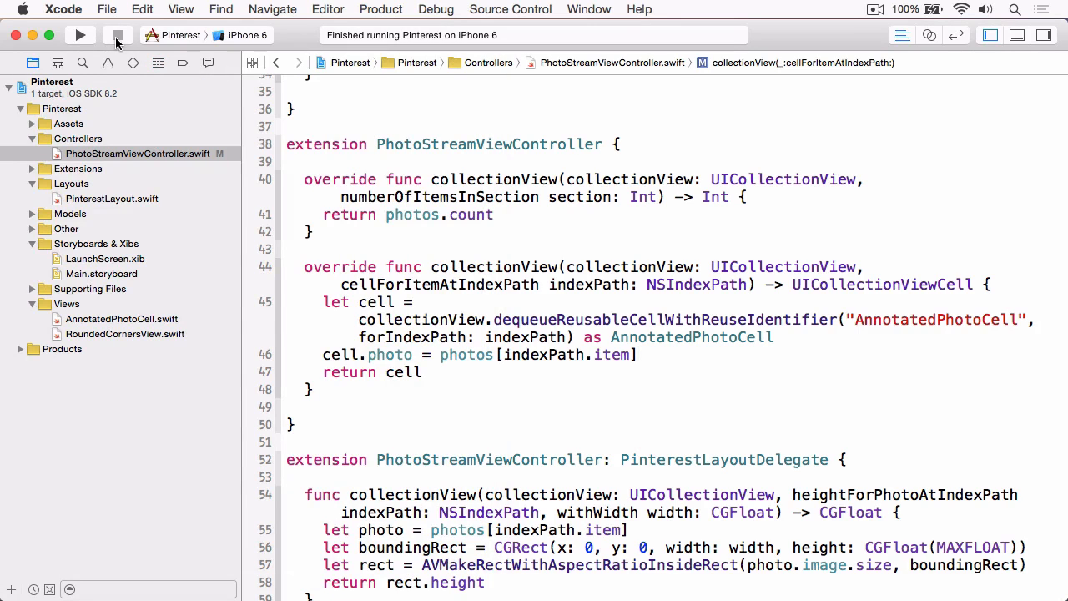
click(634, 354)
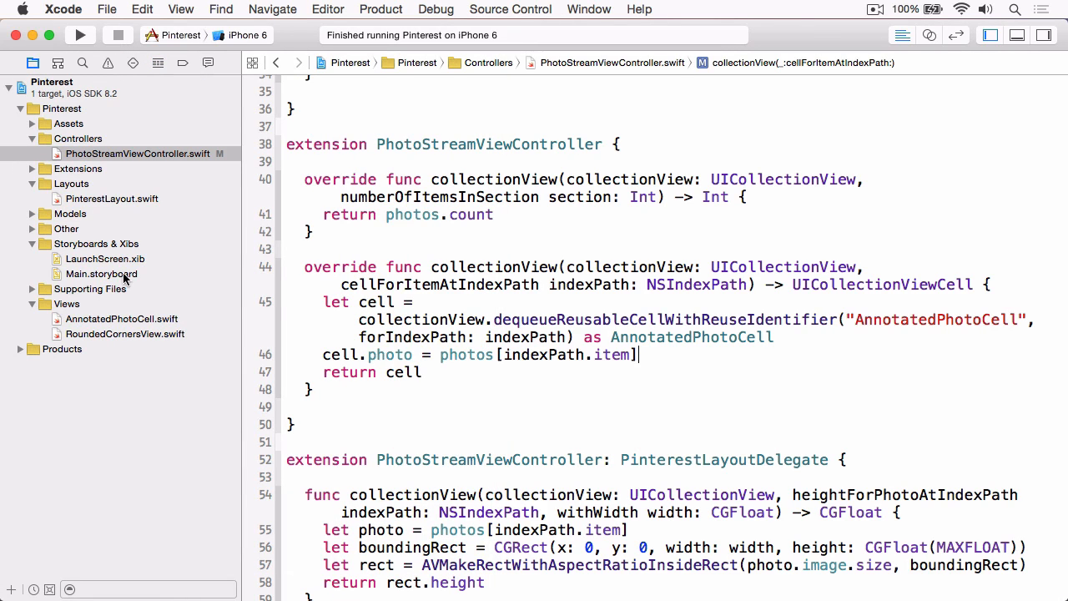
click(101, 274)
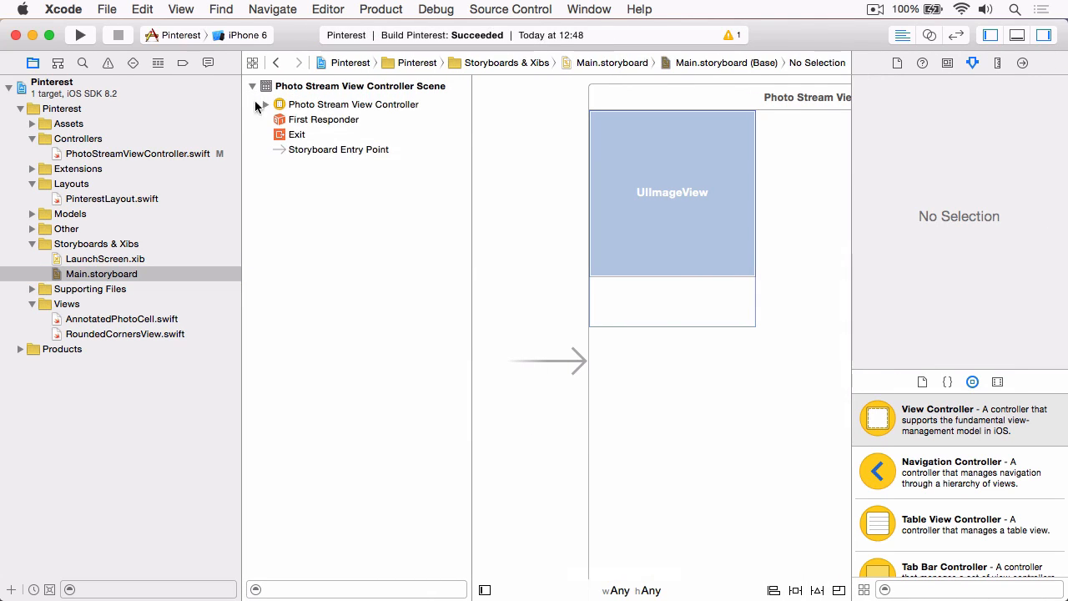
click(264, 104)
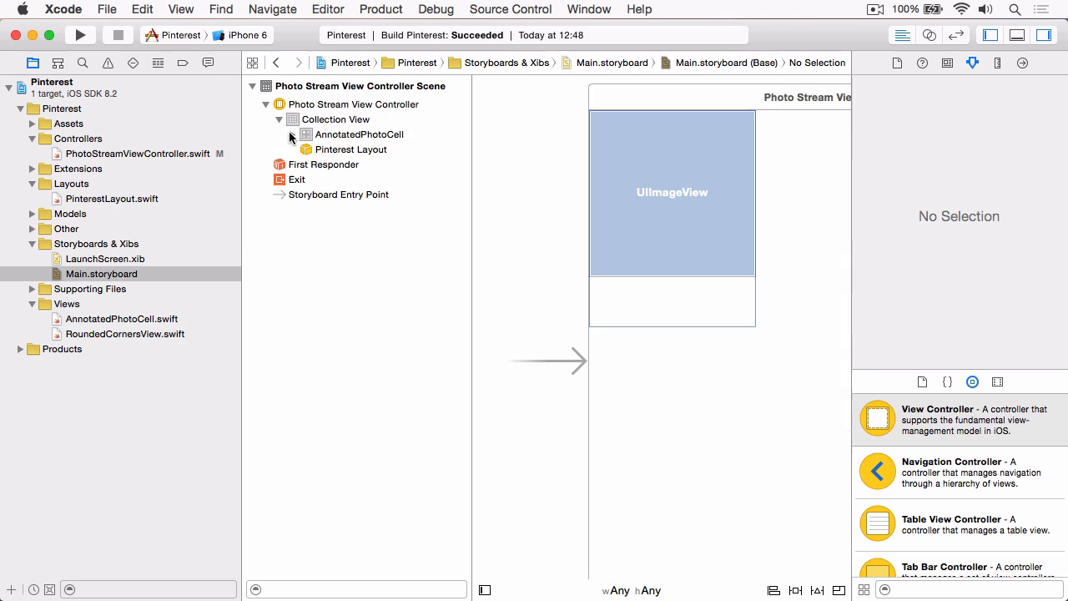
click(378, 150)
text(lab)
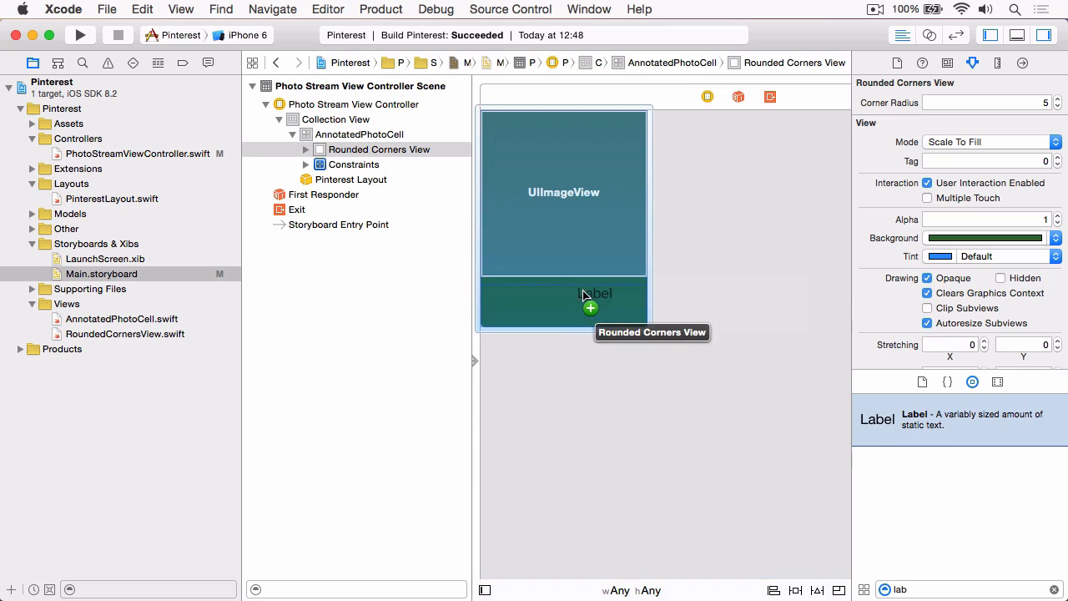
- Name the cell's label 'Caption' and set its font to custom Avenir Next Demi Bold, size 17
click(590, 294)
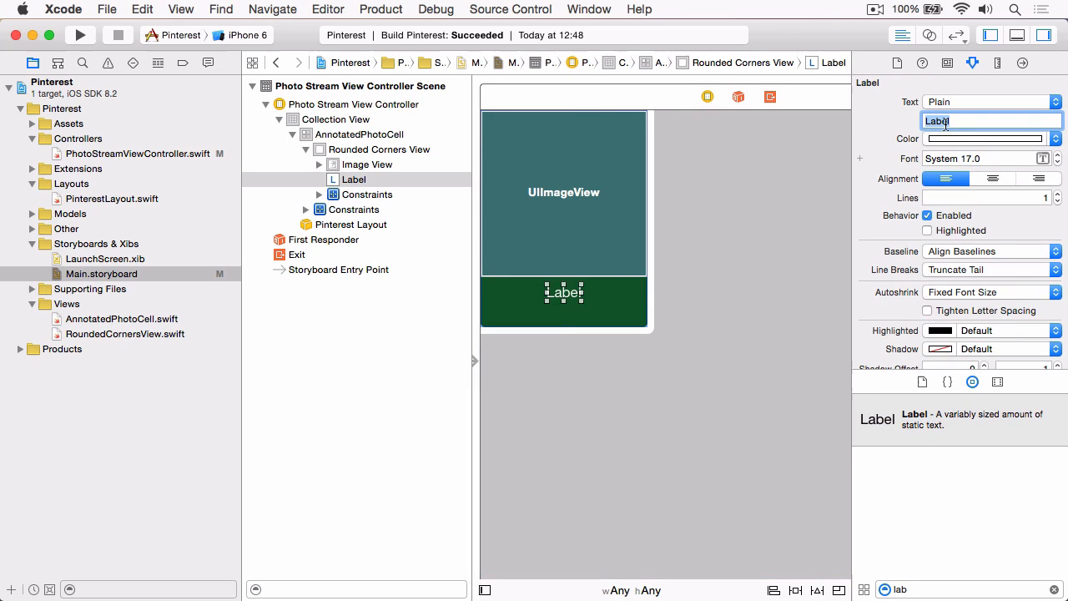
text(Caption)
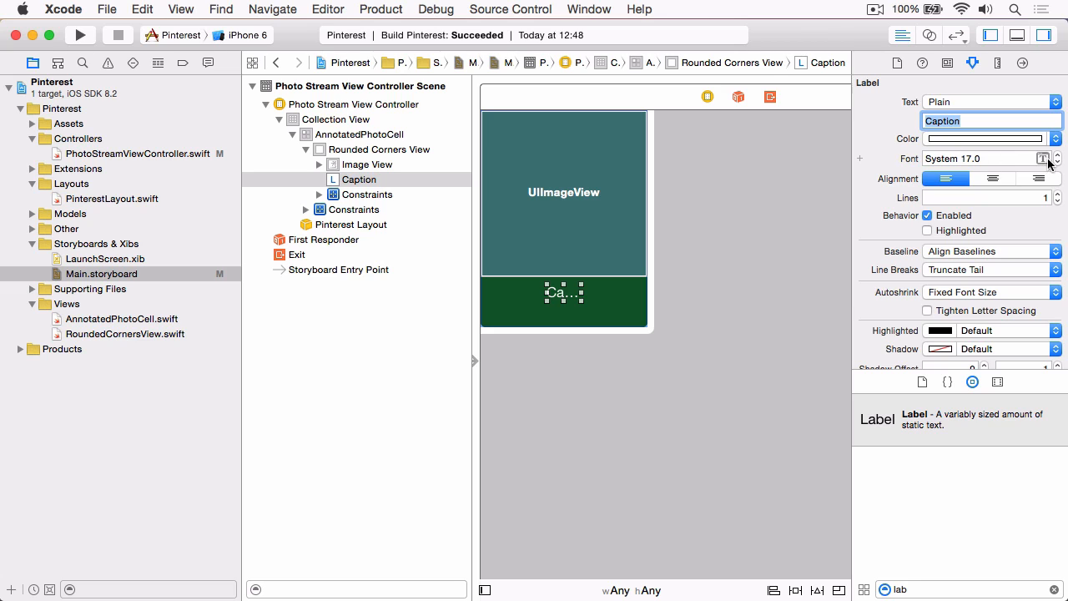
click(1049, 156)
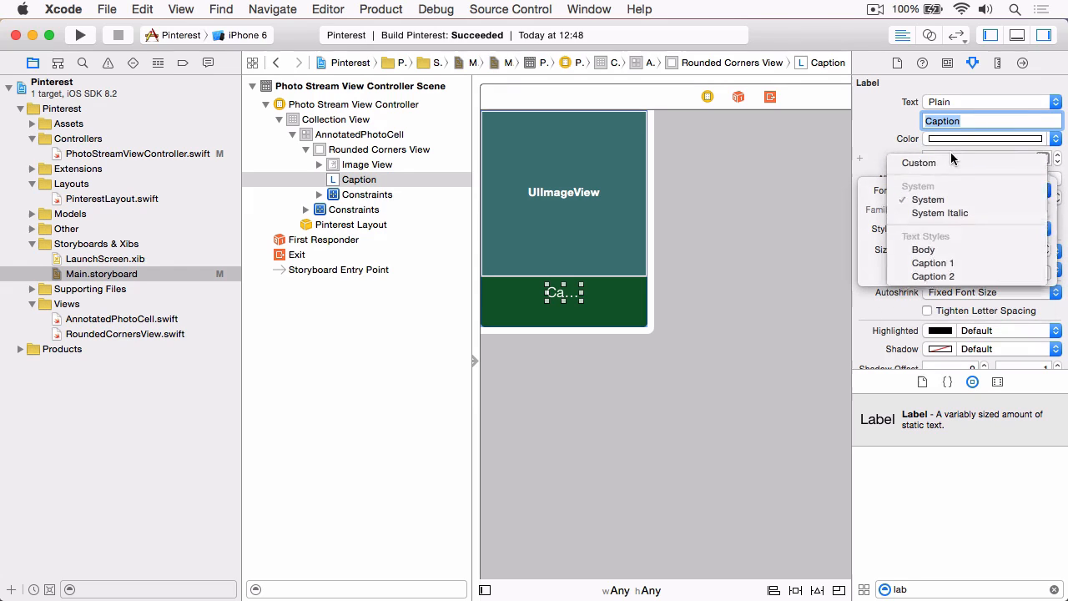
click(918, 162)
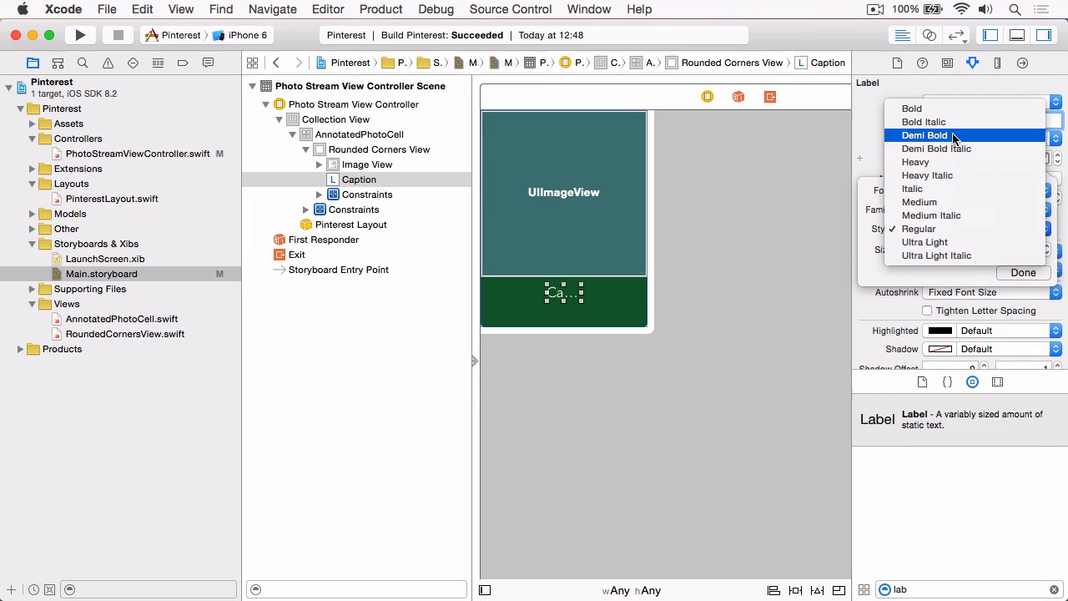
click(925, 135)
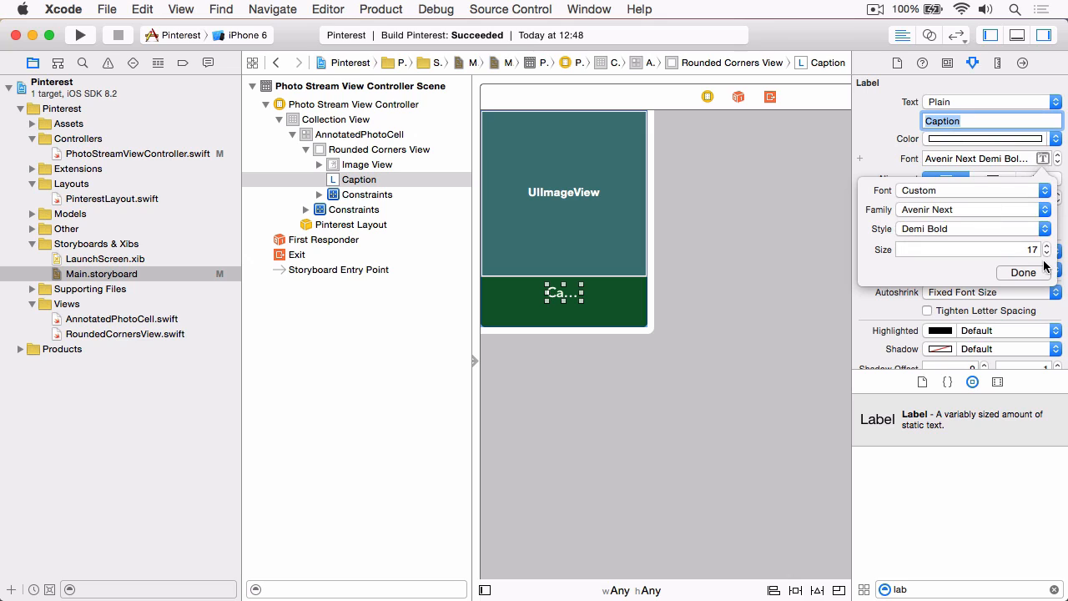
click(1055, 253)
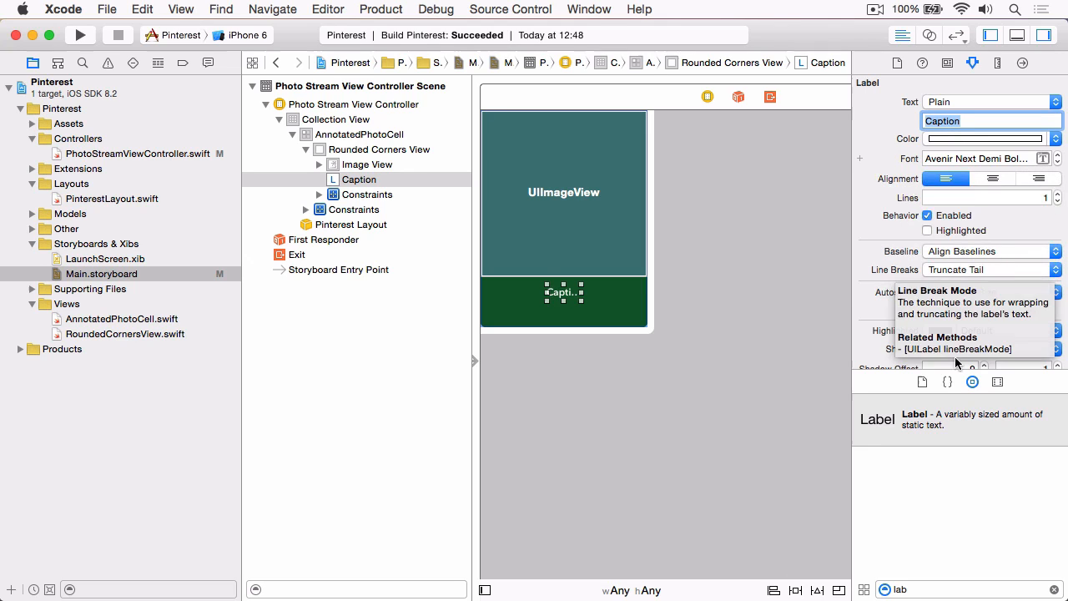
click(796, 591)
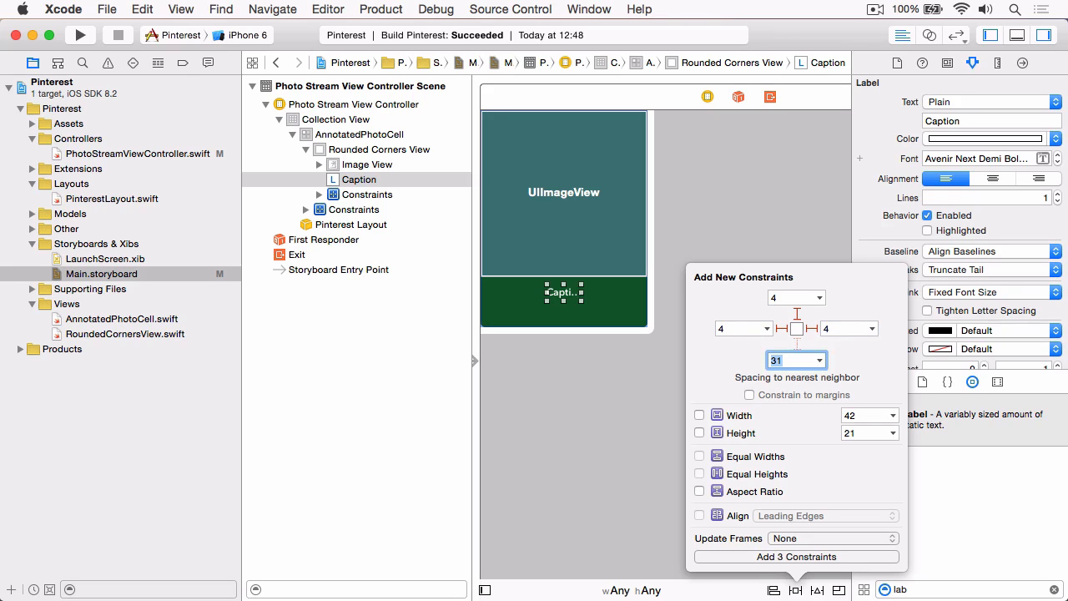
- Pin the caption 4 points from top, left and right with height 17, updating frames, and add the 4 constraints
click(699, 433)
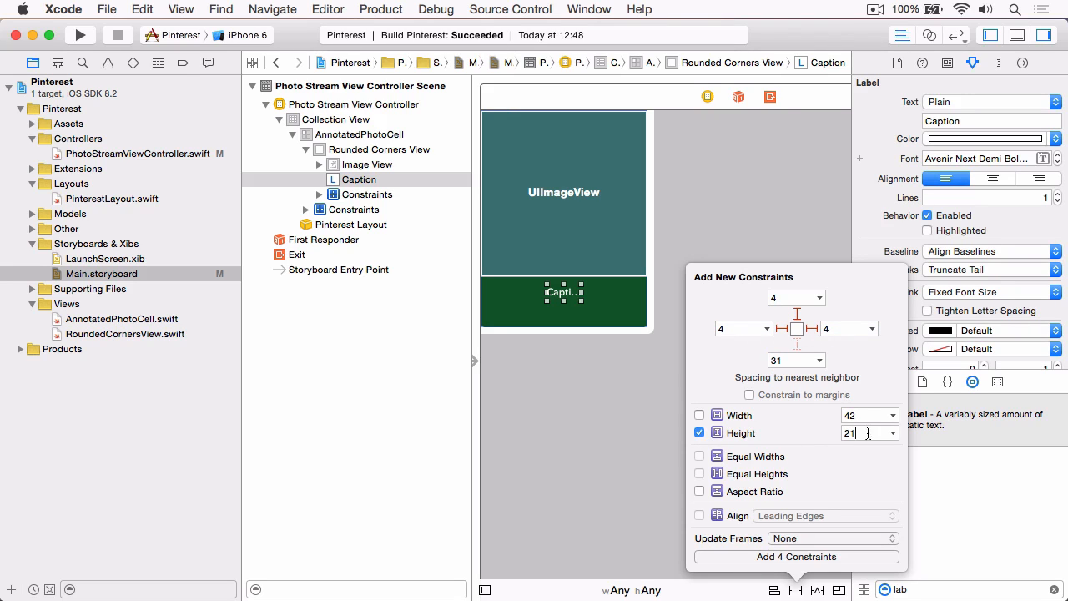
text(17)
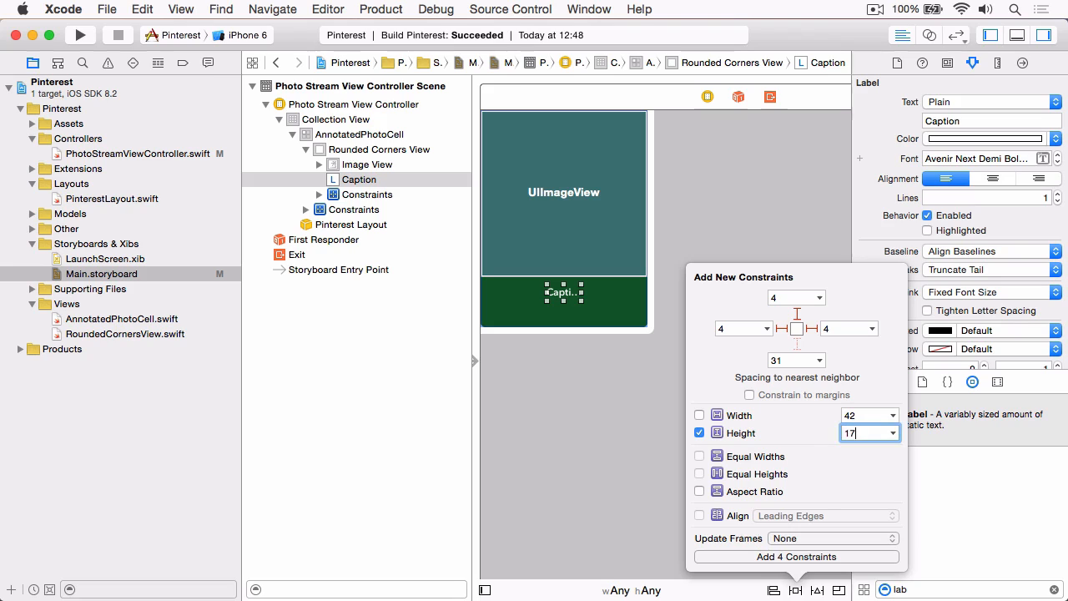
click(832, 538)
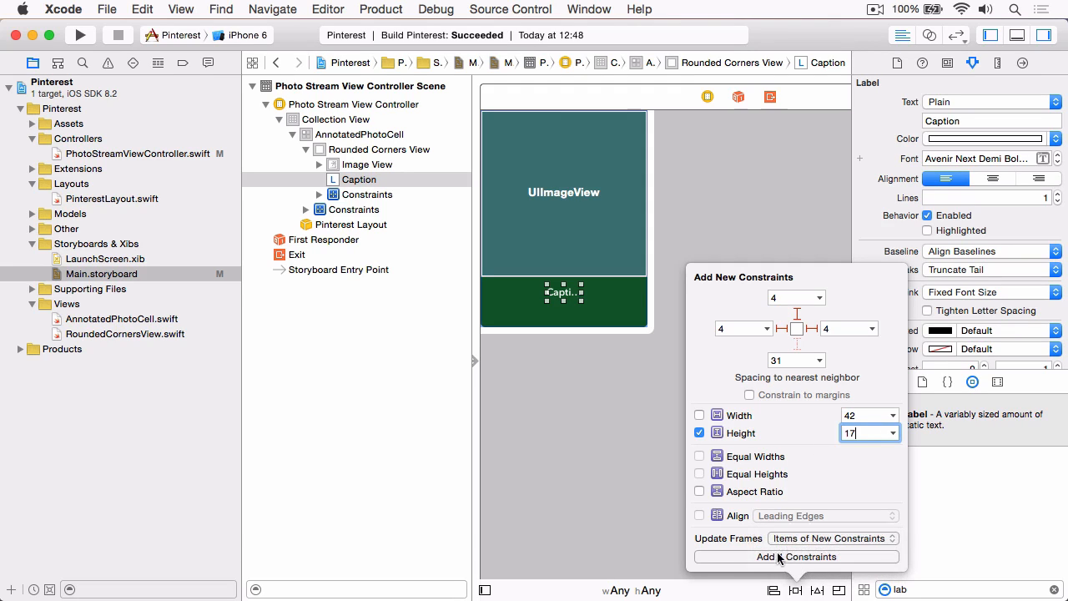
click(796, 557)
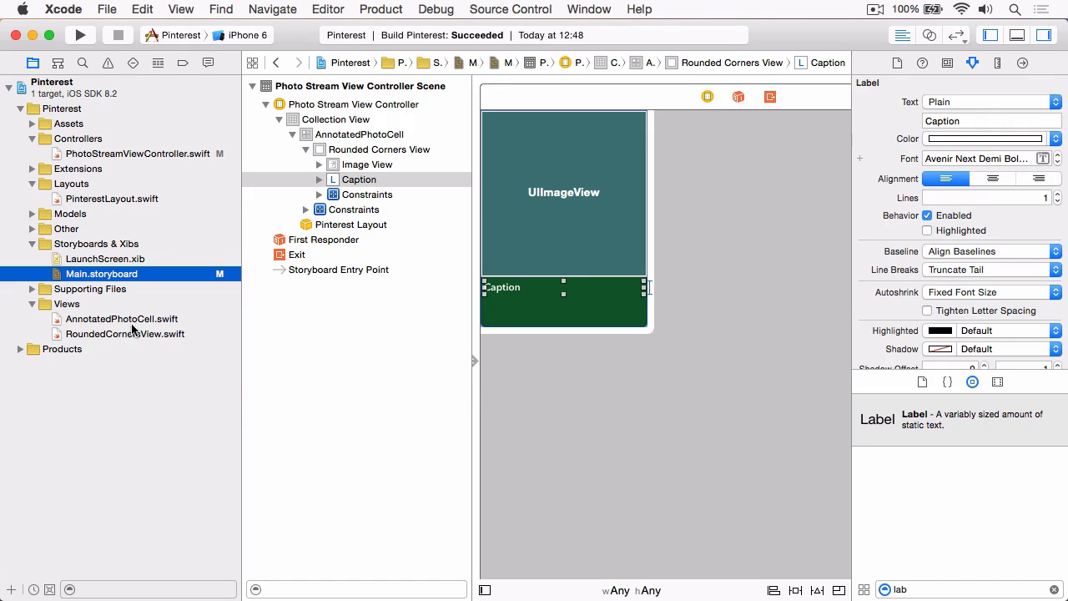
click(122, 319)
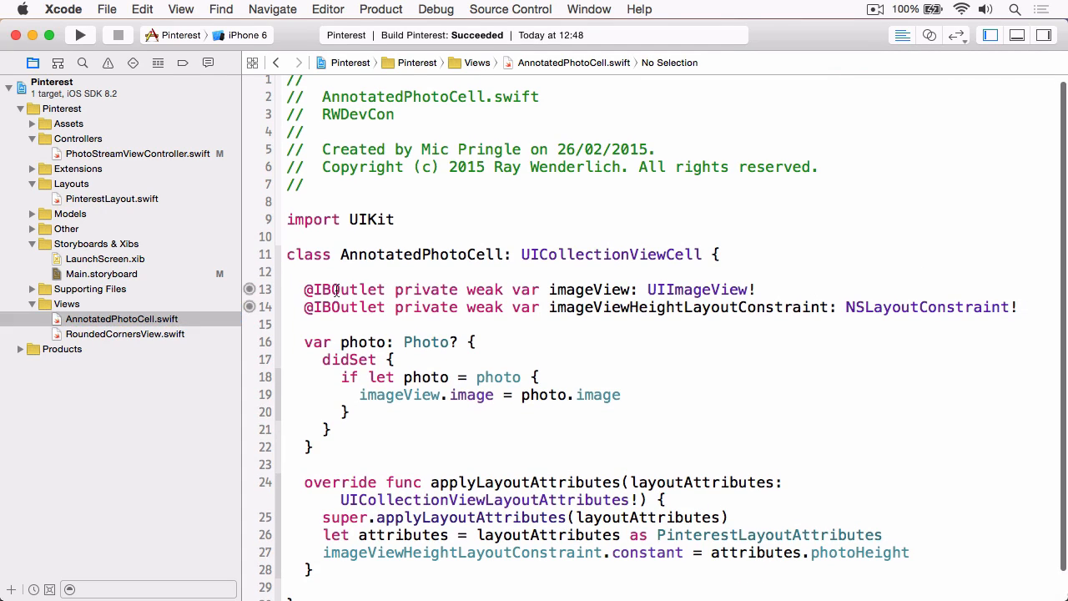
click(1022, 308)
text(@IBOutlet private weak var)
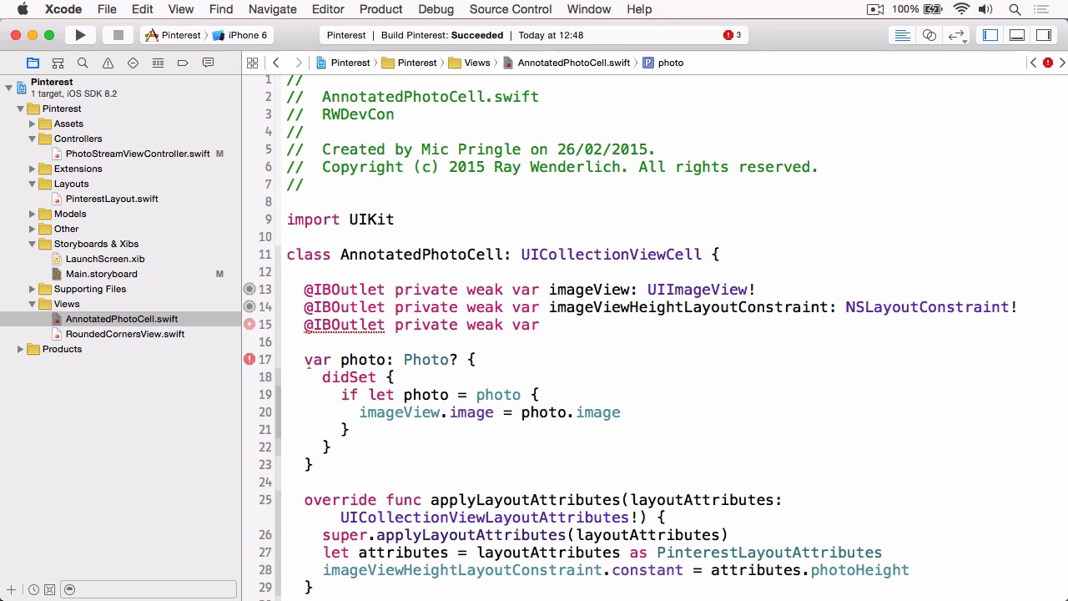
text(caption)
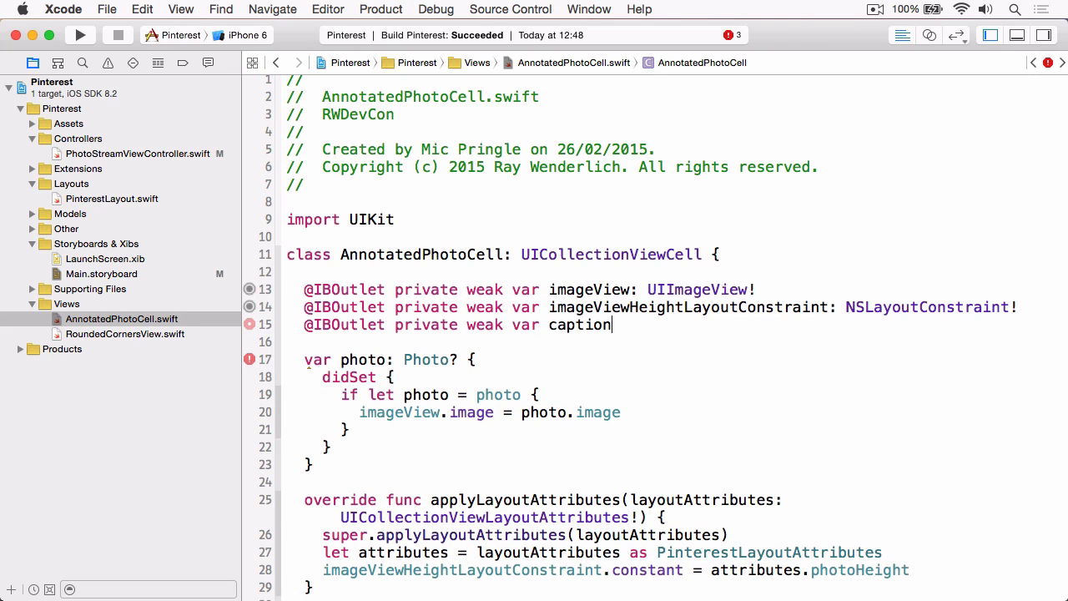
text(Label: UILabel!)
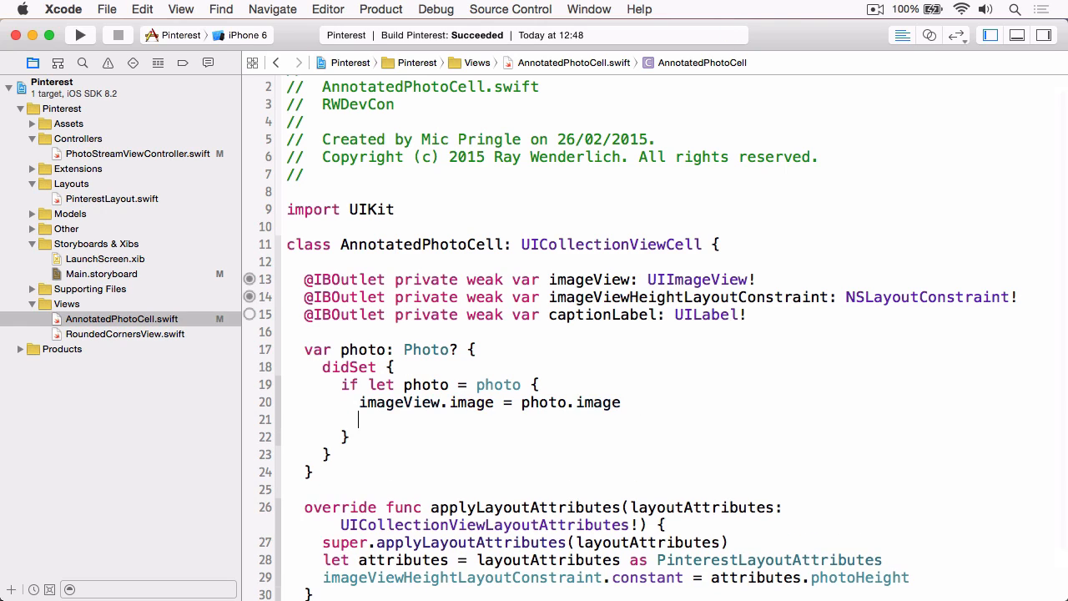
- In the photo didSet assign 'captionLabel.text = photo.caption'
text(captionLabel)
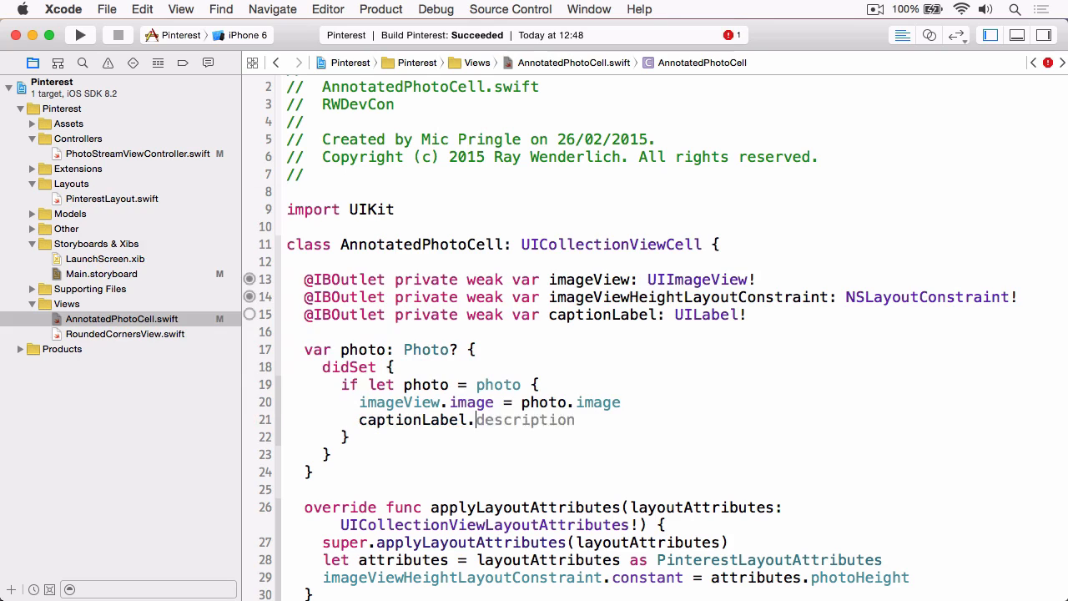
text(.text = p)
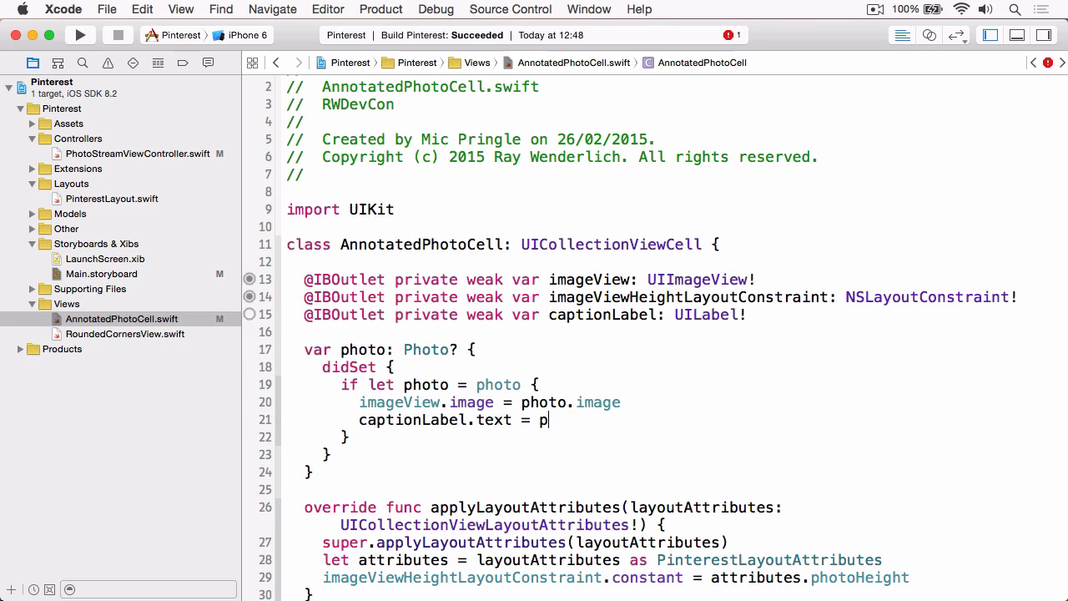
text(hoto.caption)
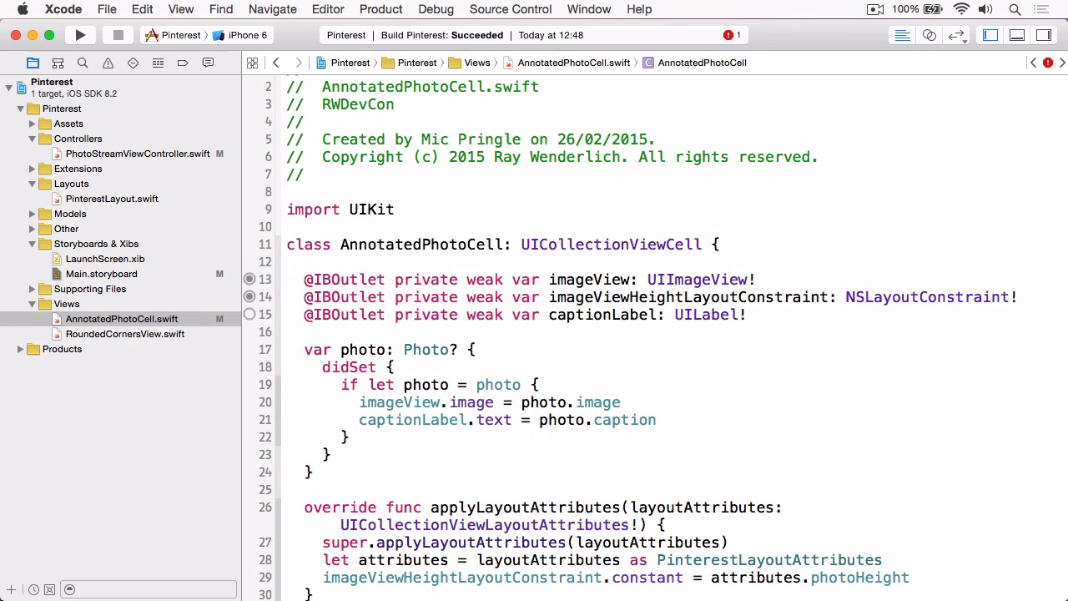
mouse_move(136, 277)
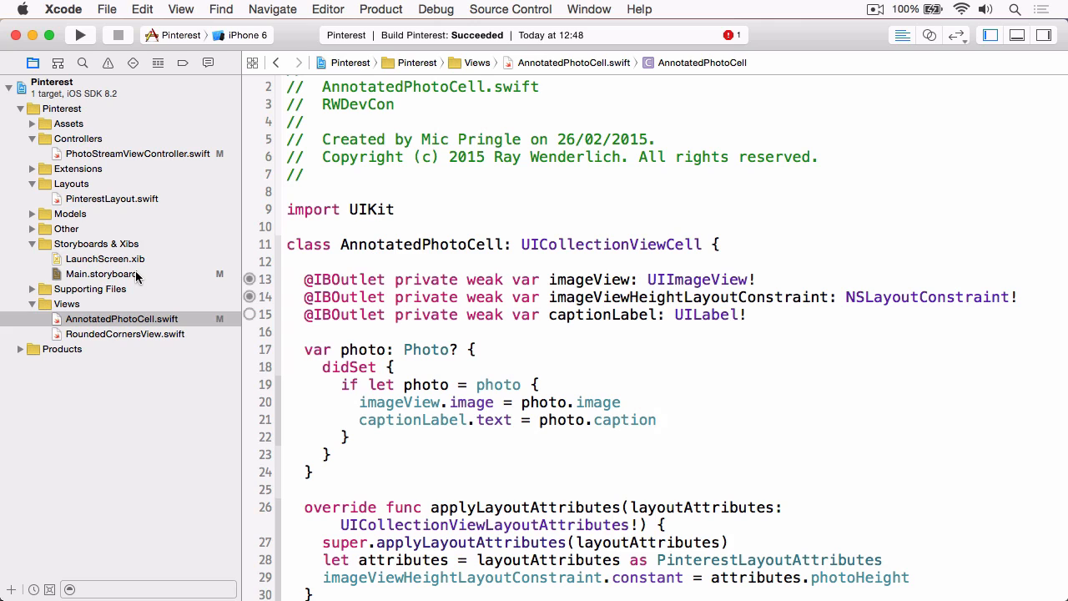
- Reopen Main.storyboard on the AnnotatedPhotoCell scene and run a fresh Pinterest build
click(100, 274)
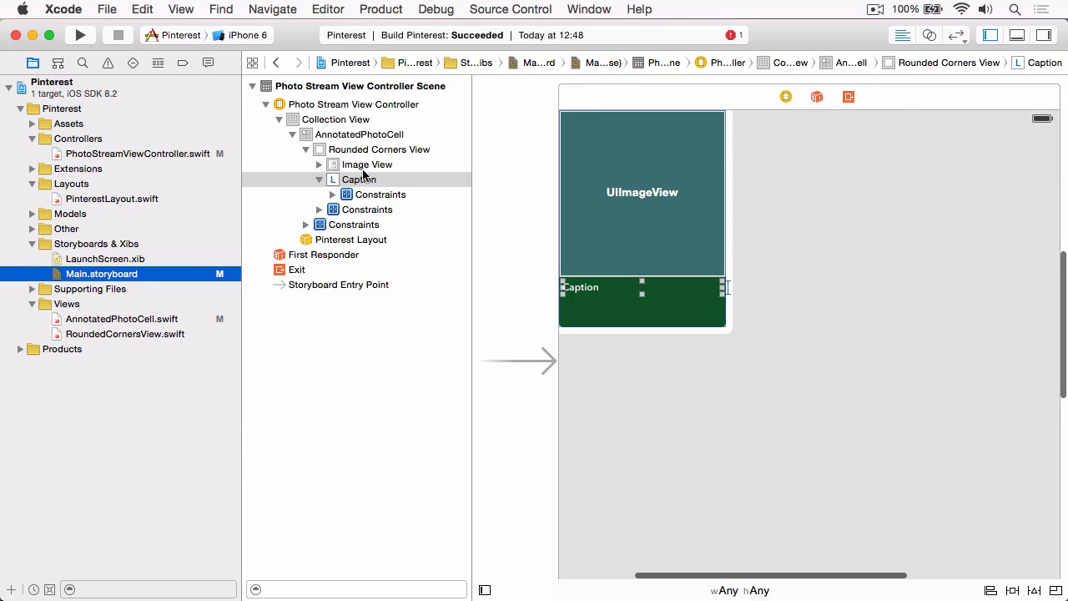
click(358, 133)
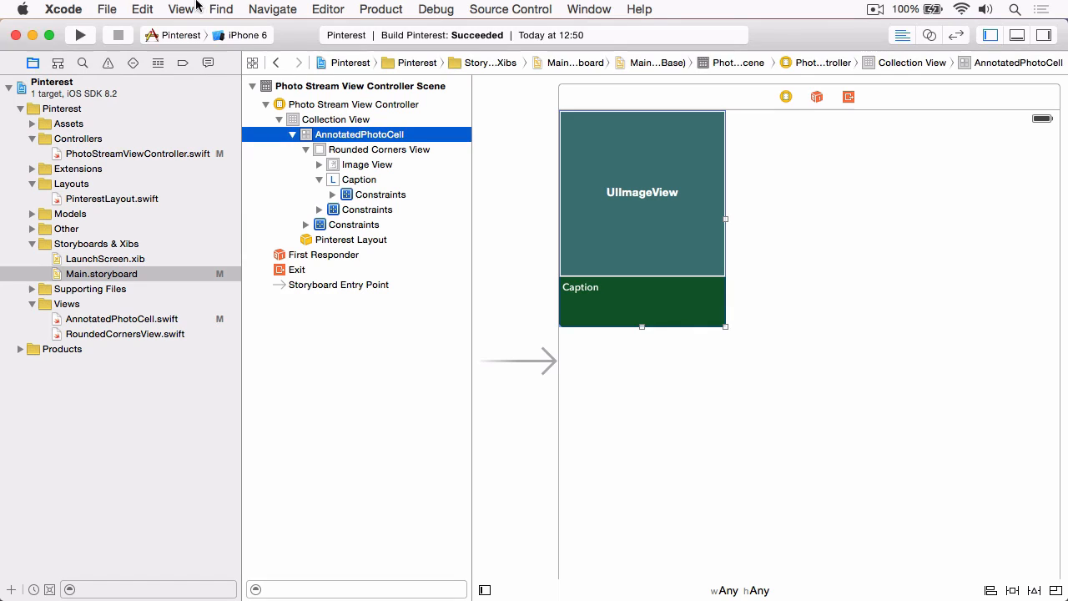
click(79, 35)
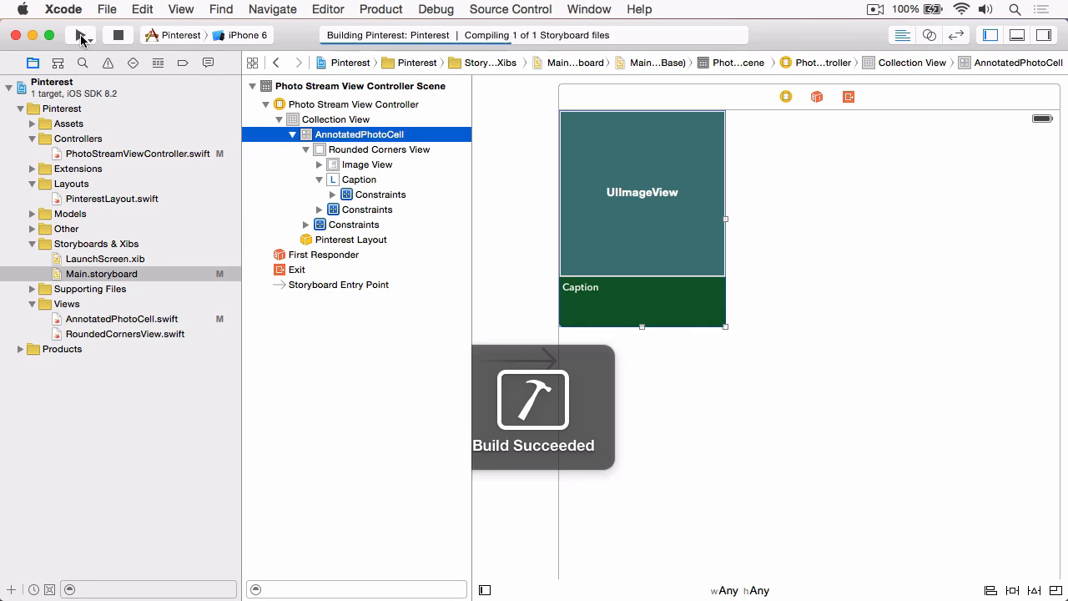
- Scroll the running collection view to check captions like "Little and Large" appear under photos
click(80, 35)
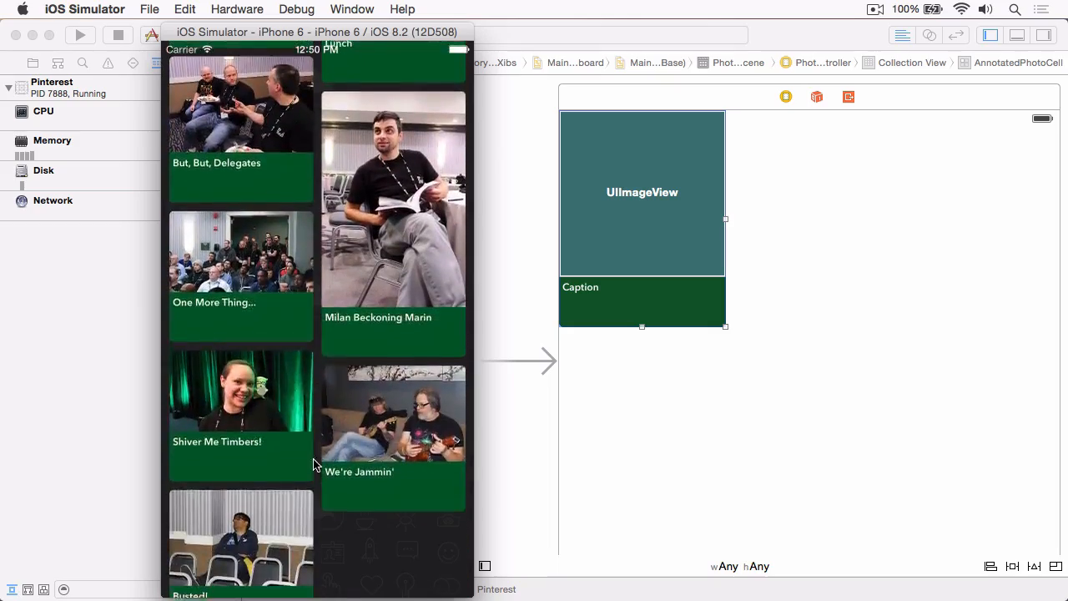
scroll(down, 3)
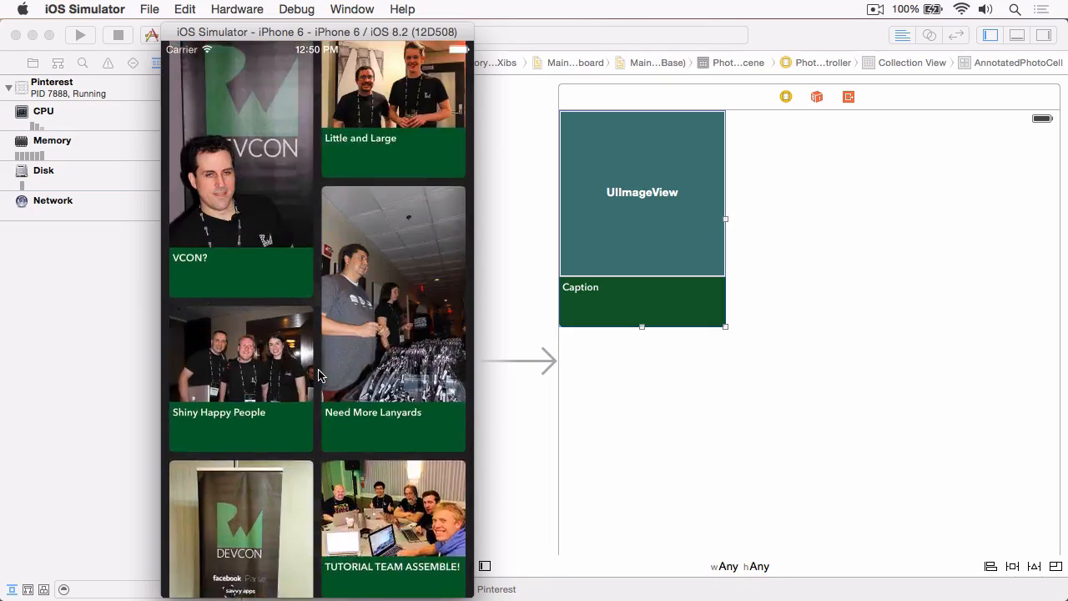